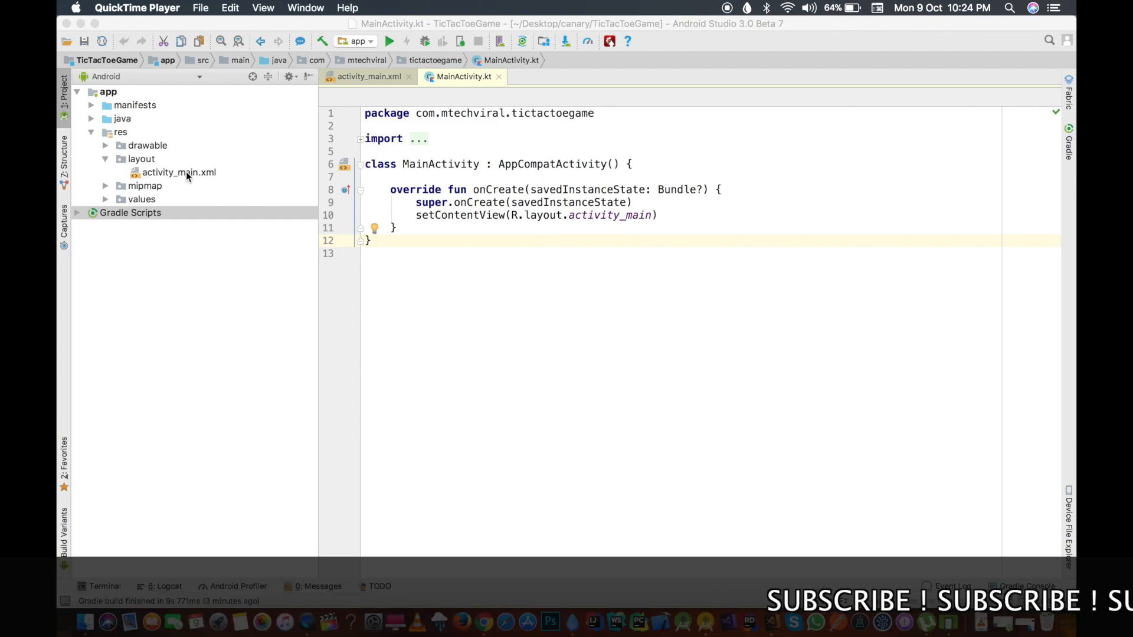
- View activity_main.xml as XML source, showing the default ConstraintLayout with the Hello World TextView
left_click(179, 172)
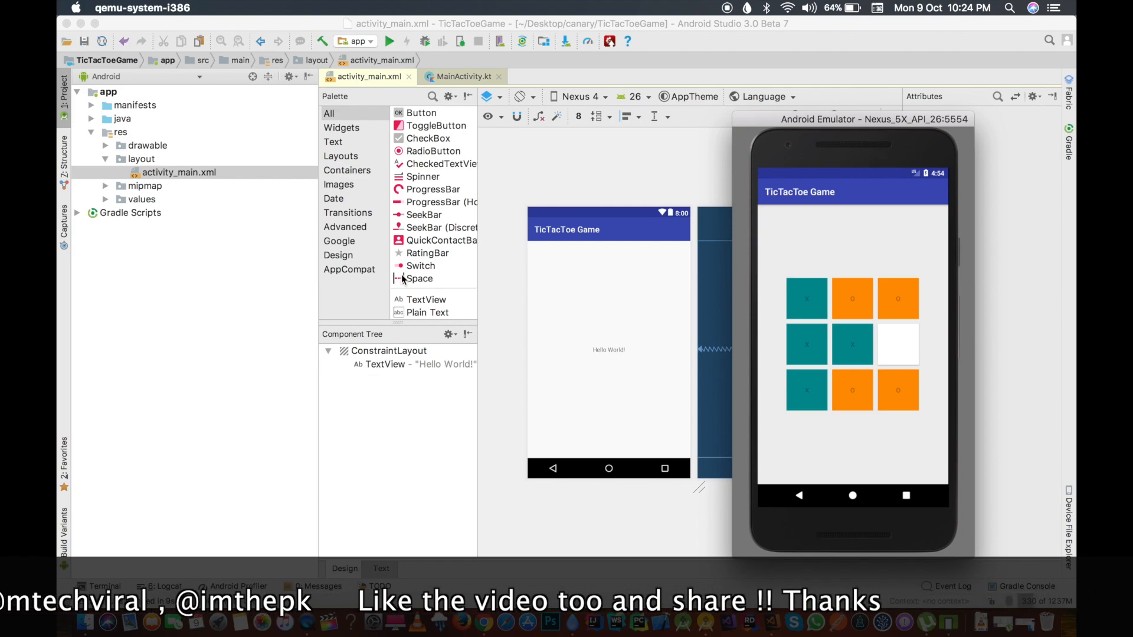
left_click(382, 569)
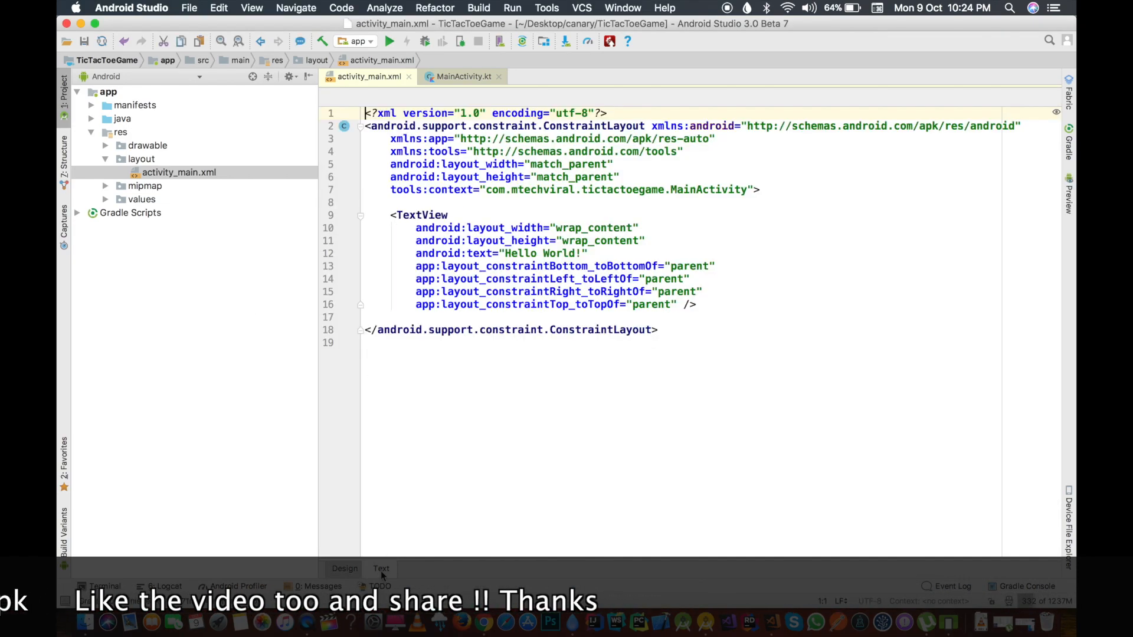
left_click(345, 569)
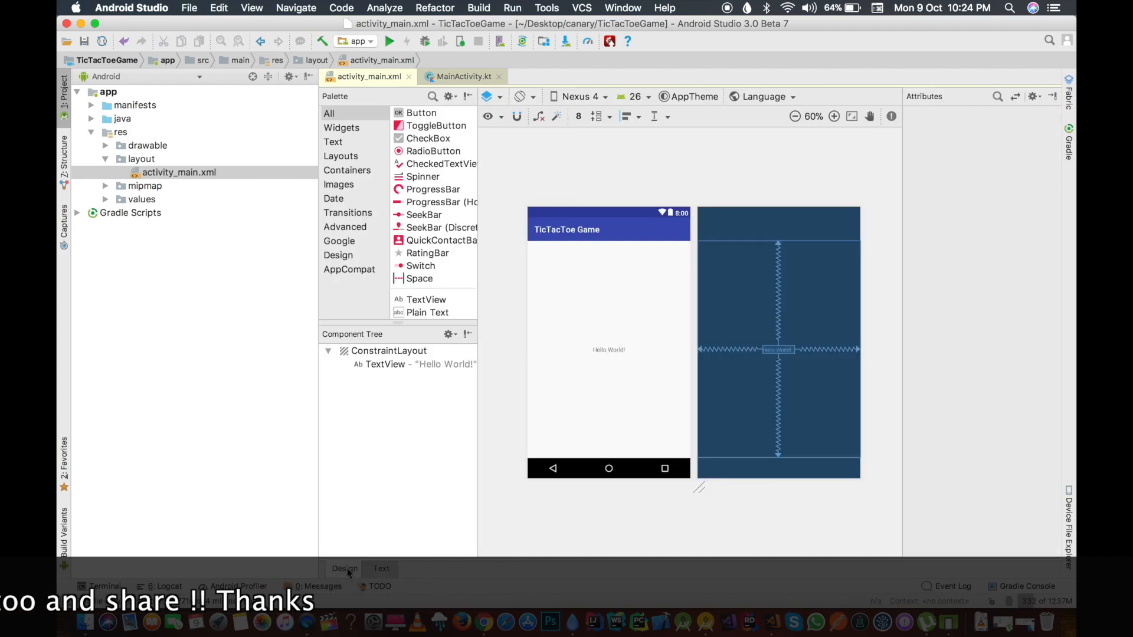
left_click(381, 569)
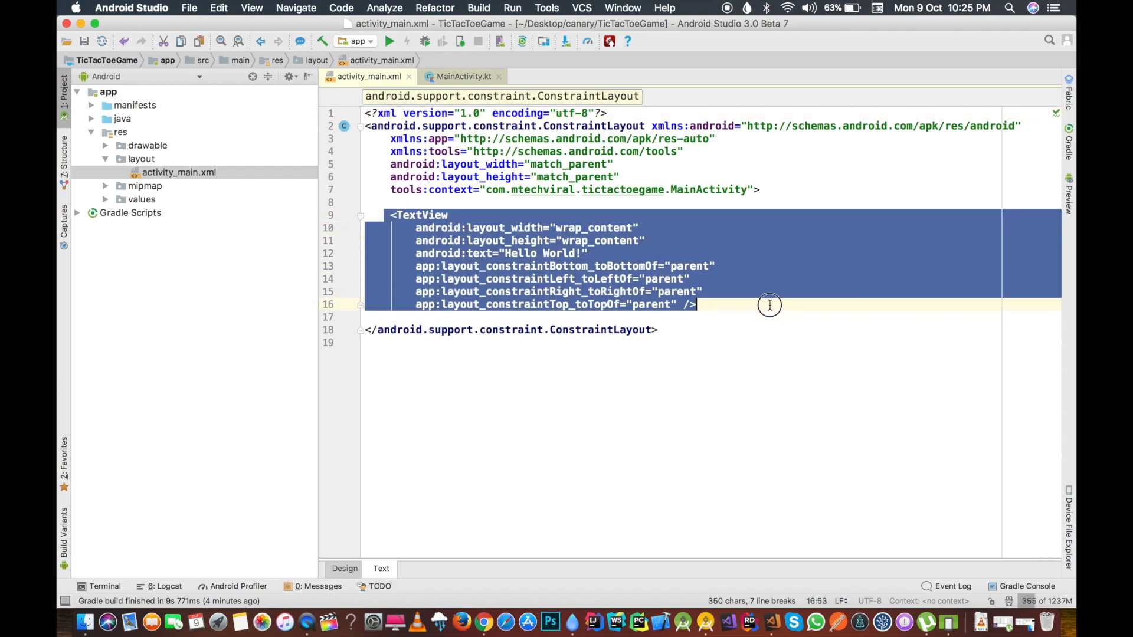
- Remove the Hello World TextView and make the root an empty TableLayout
key("Delete")
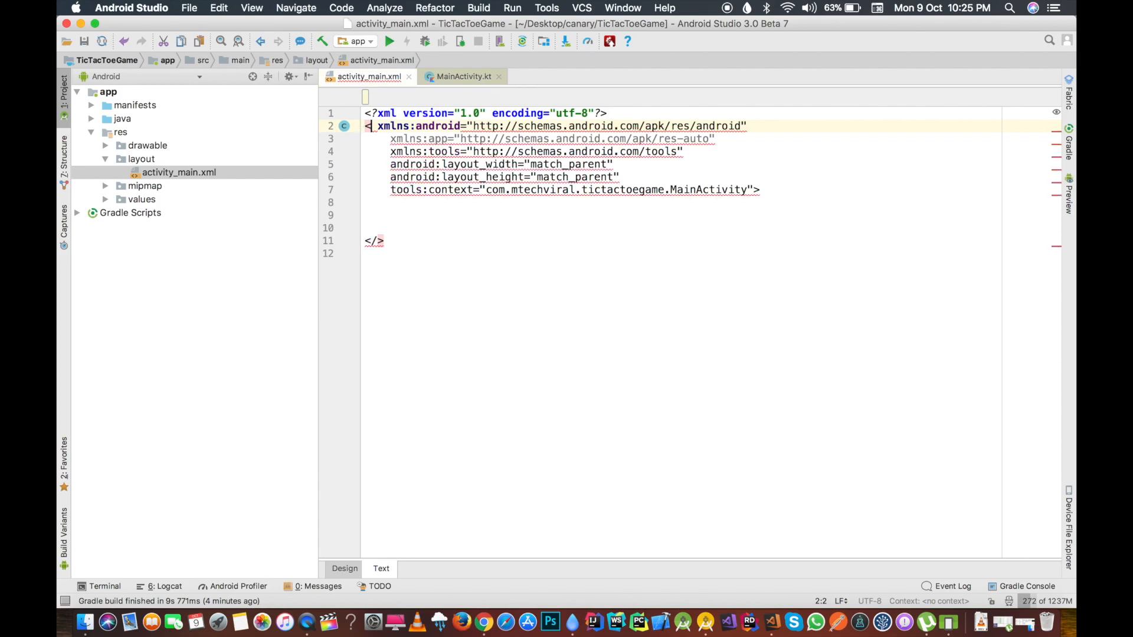
type("TableLayout")
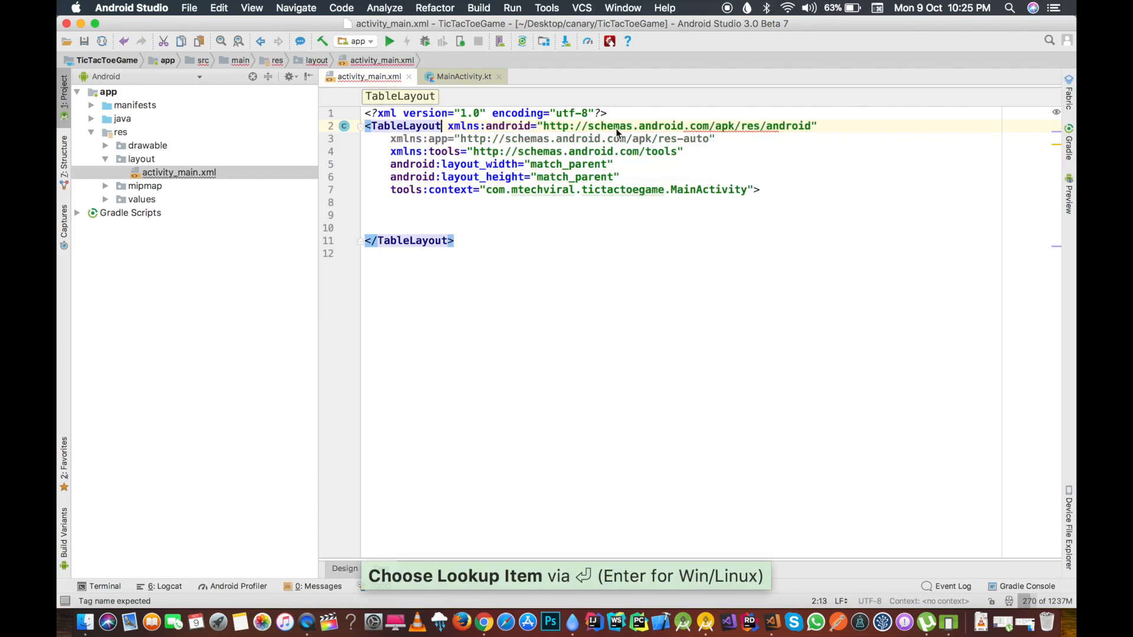
left_click(344, 569)
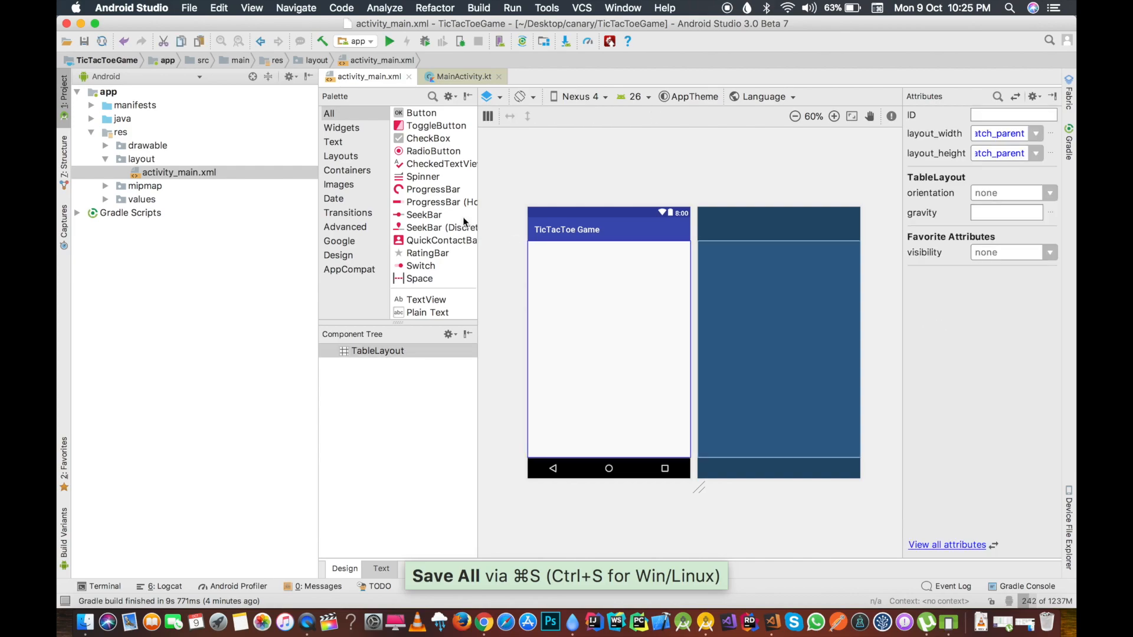
- Add TableRows from the Palette's Layouts group into the TableLayout
left_click(340, 155)
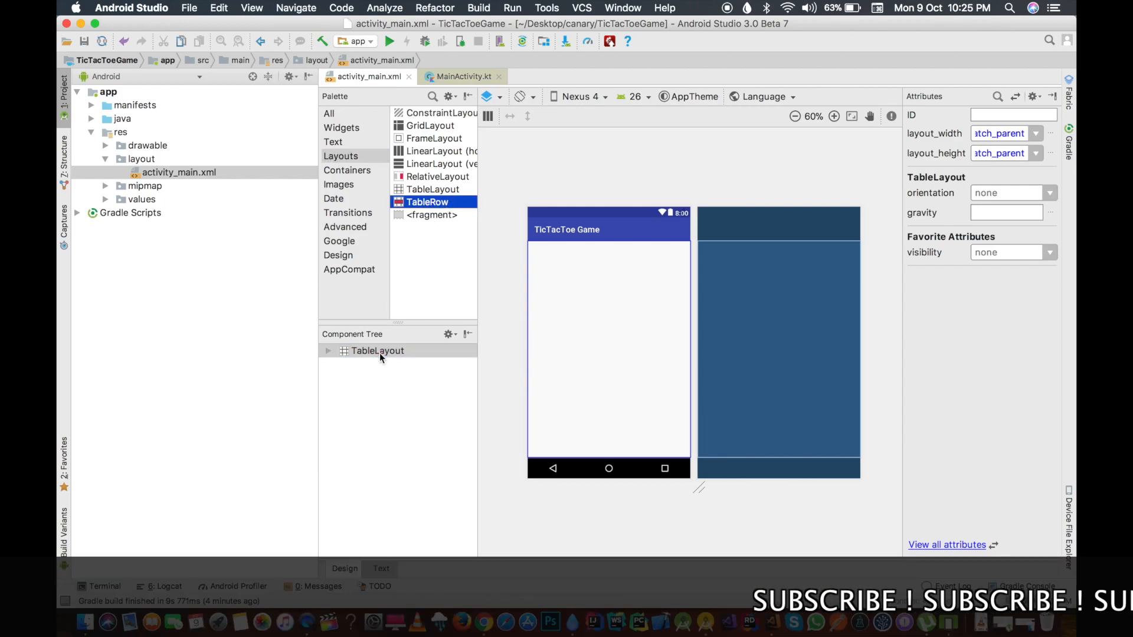
double_click(427, 202)
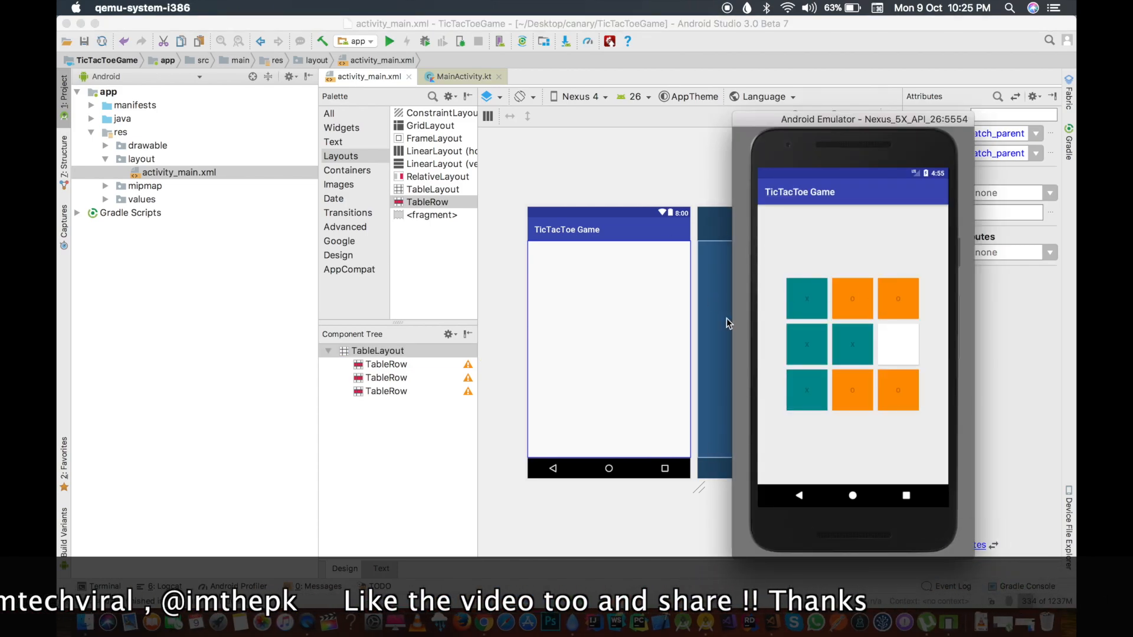
- Drag Buttons from Widgets into each TableRow, three per row, forming a 3×3 grid
left_click(387, 365)
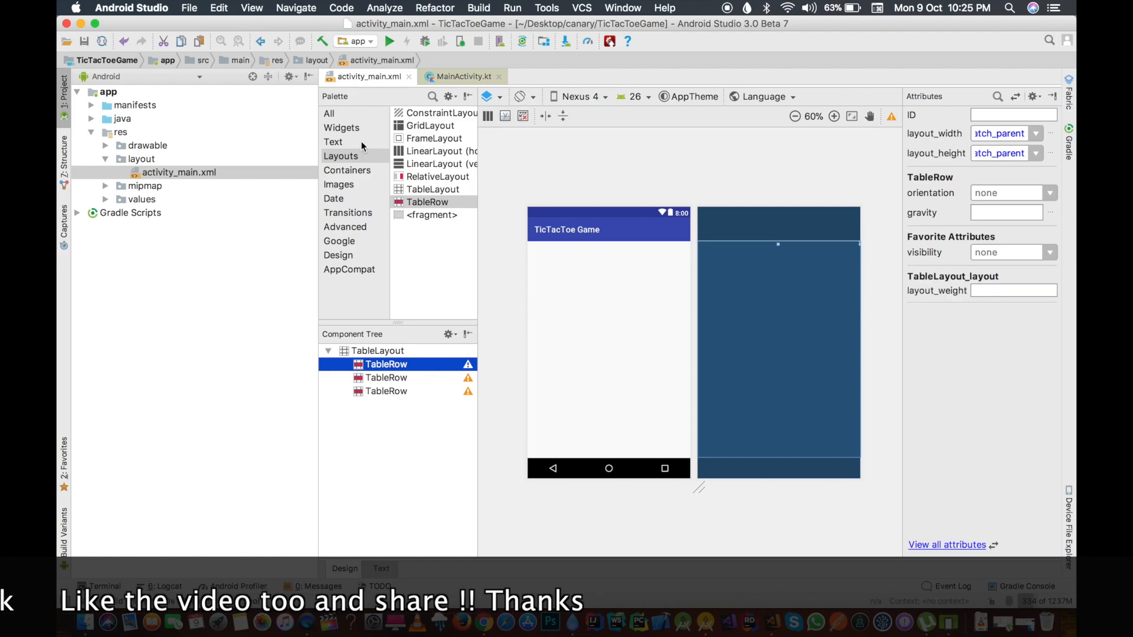
left_click(341, 127)
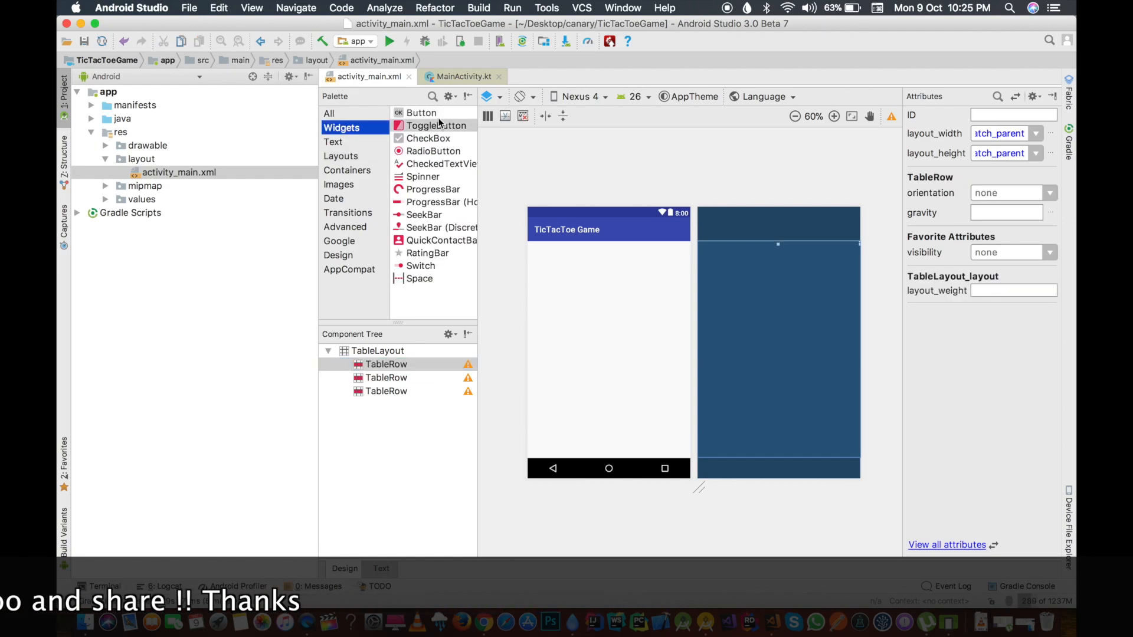
left_click_drag(420, 113, 387, 365)
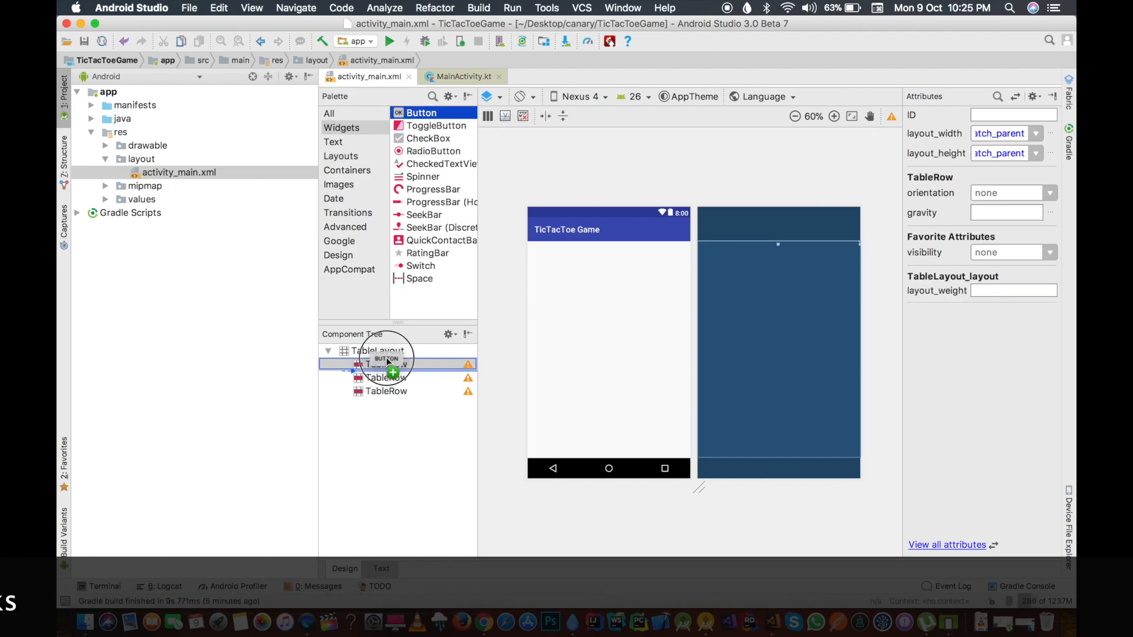
left_click_drag(422, 114, 392, 371)
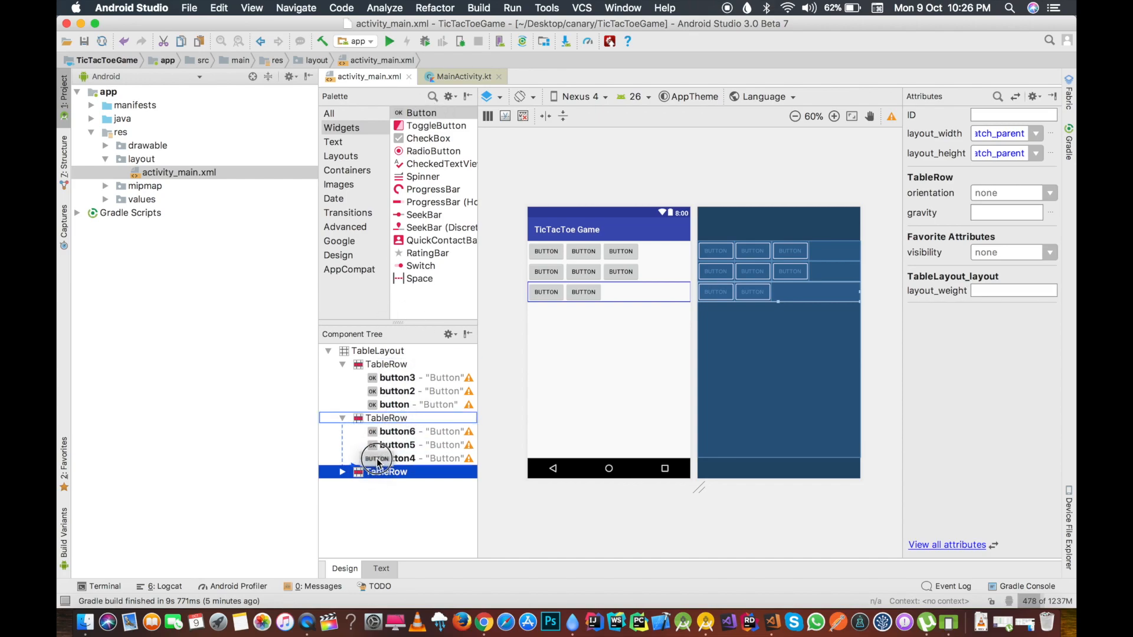
left_click(342, 471)
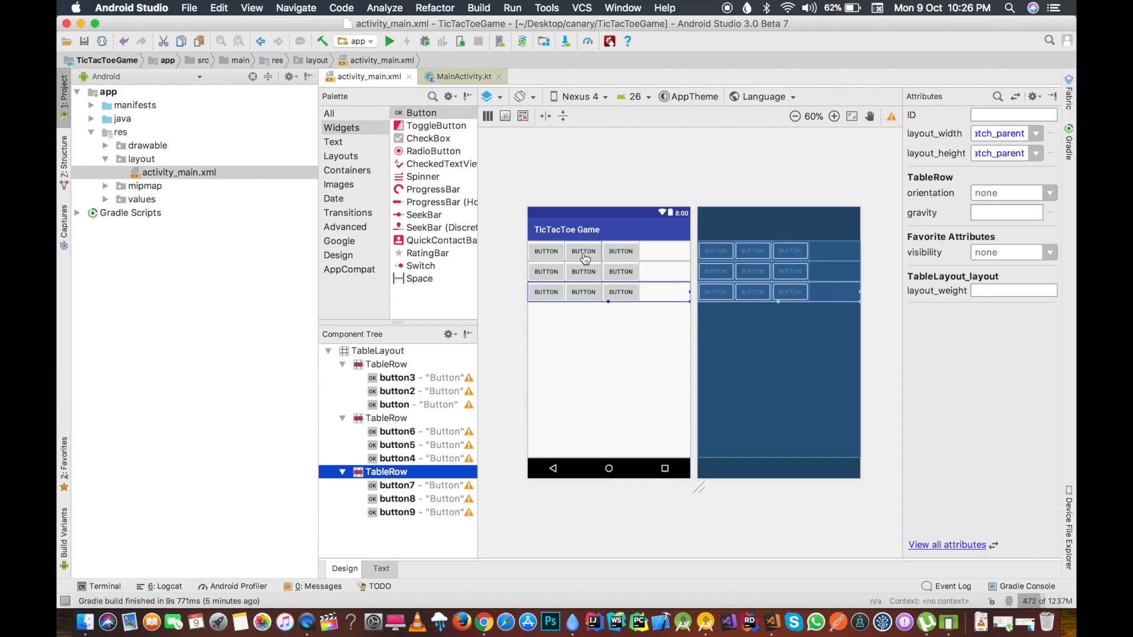
mouse_move(495, 259)
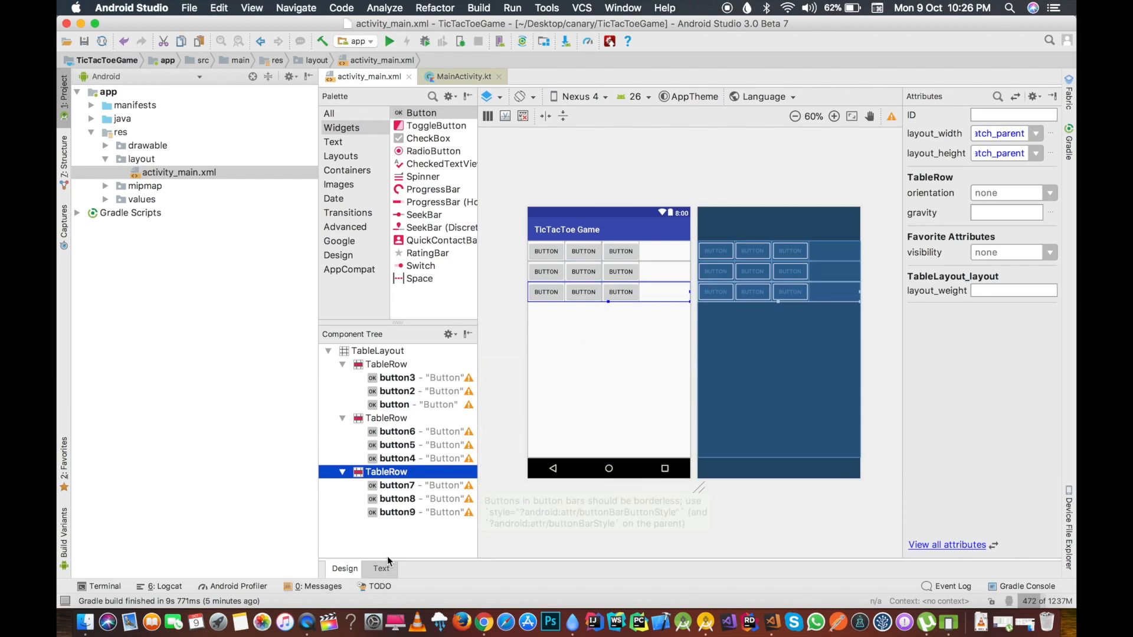
- Show the XML with the nine Buttons beside a live preview of the grid
left_click(381, 568)
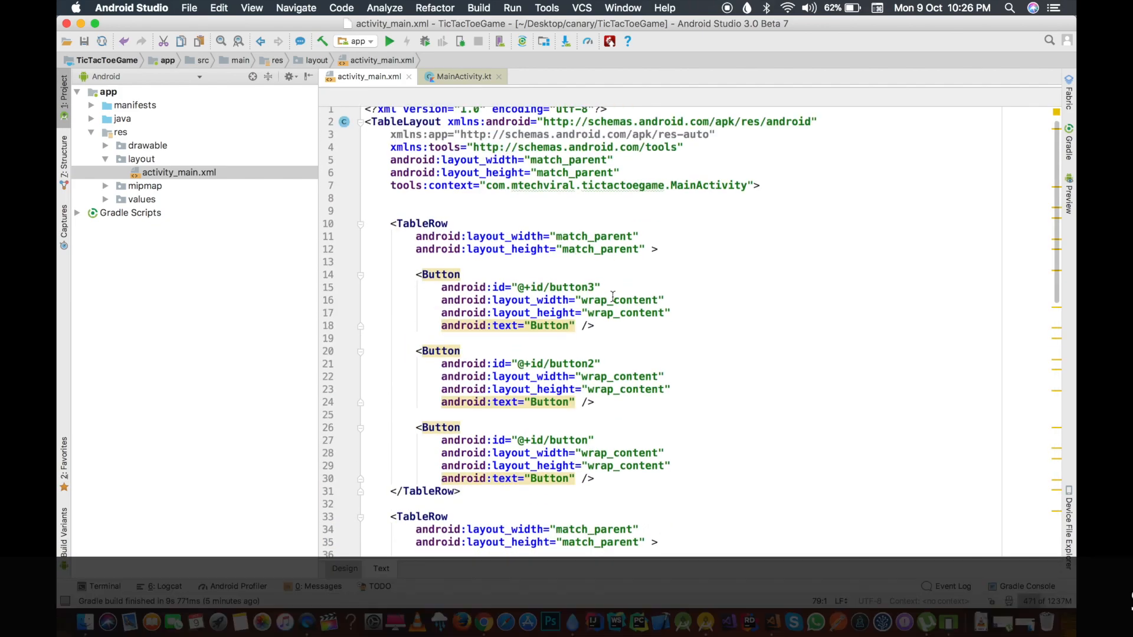
scroll("down", 3)
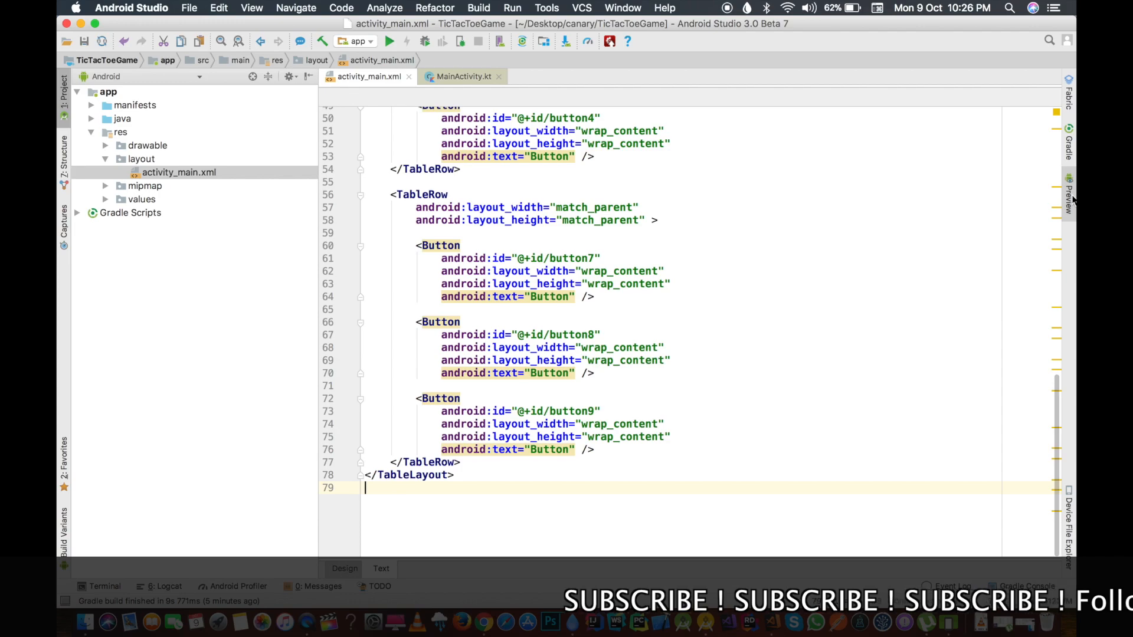
left_click(1069, 195)
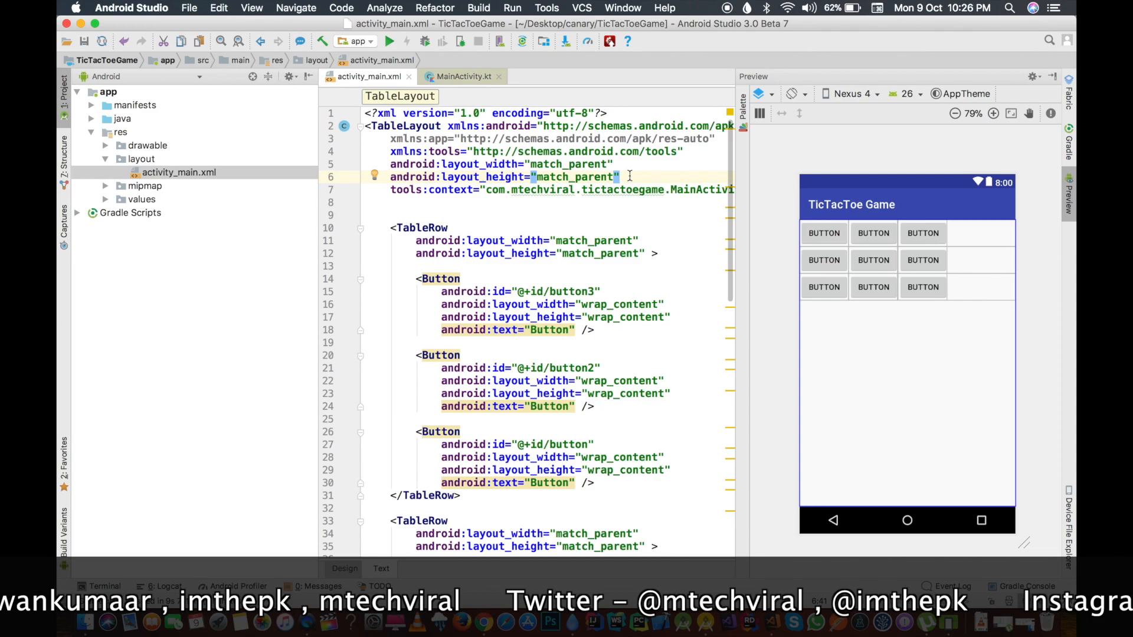
- Add android:gravity="center" to the TableLayout and to the first TableRow
key("enter")
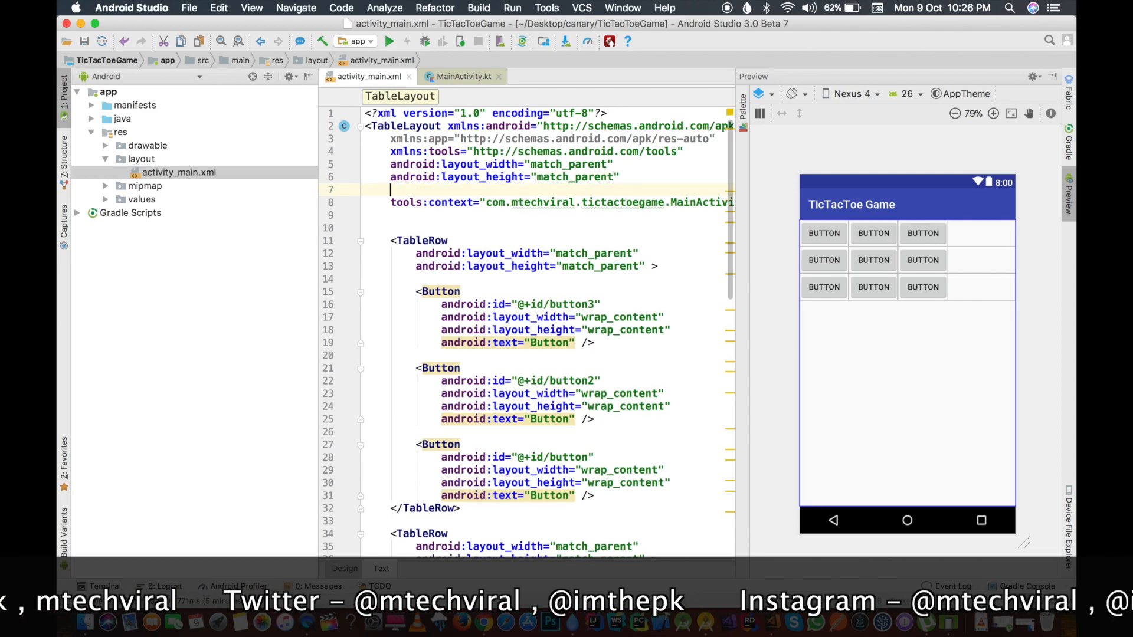
type("android:gravity=\"center")
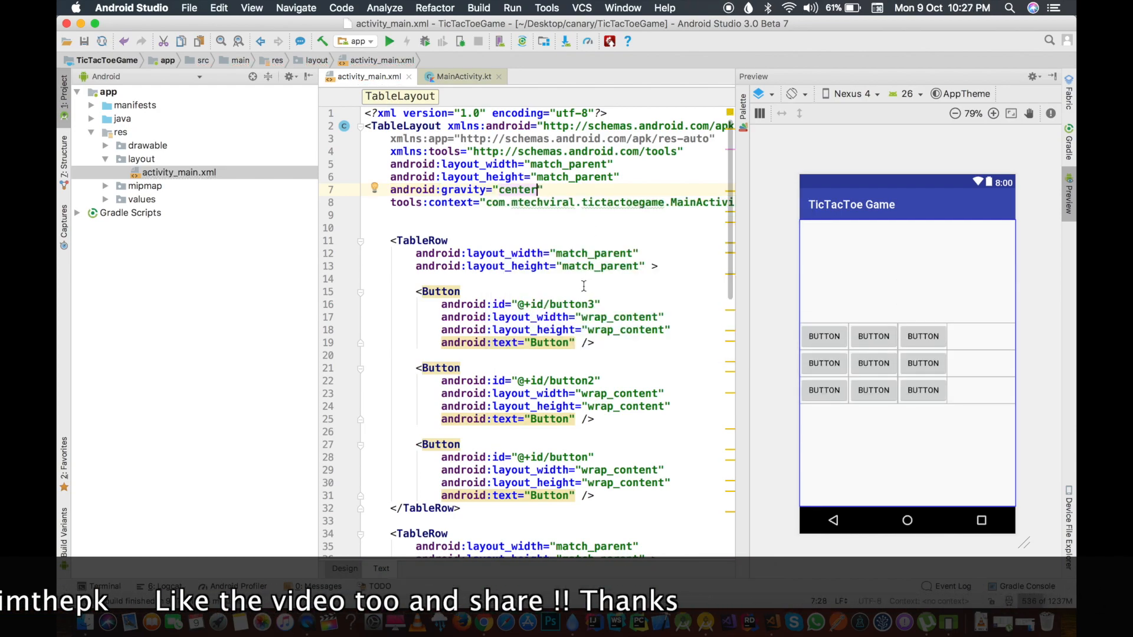
type("android:gravity=\"center\">")
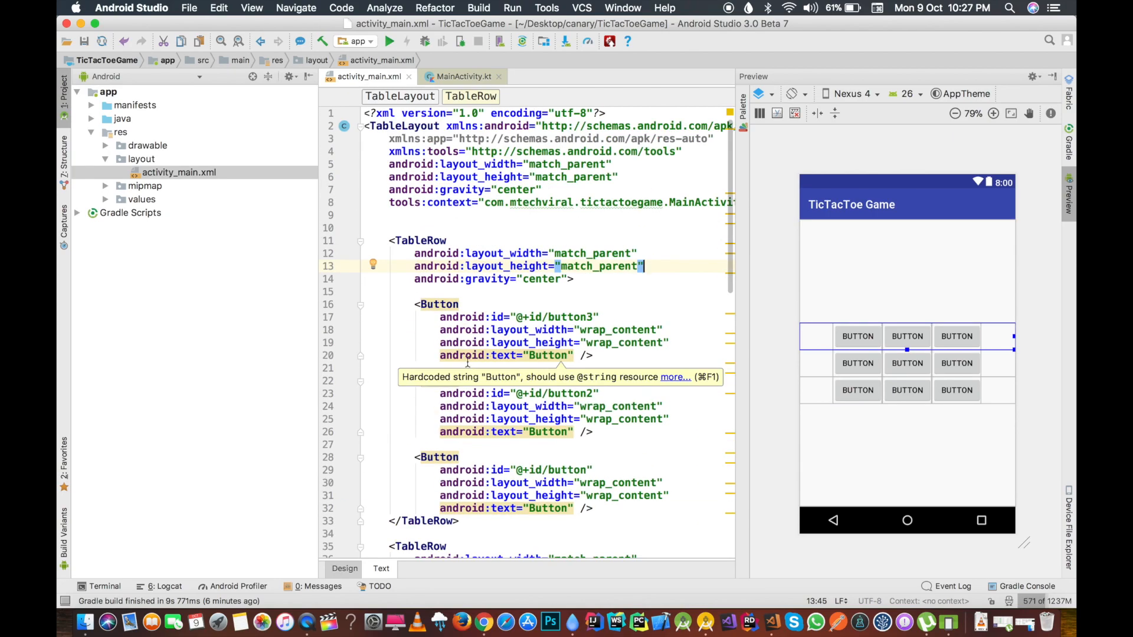
- Center the remaining TableRows and set every Button's android:text to ""
double_click(548, 355)
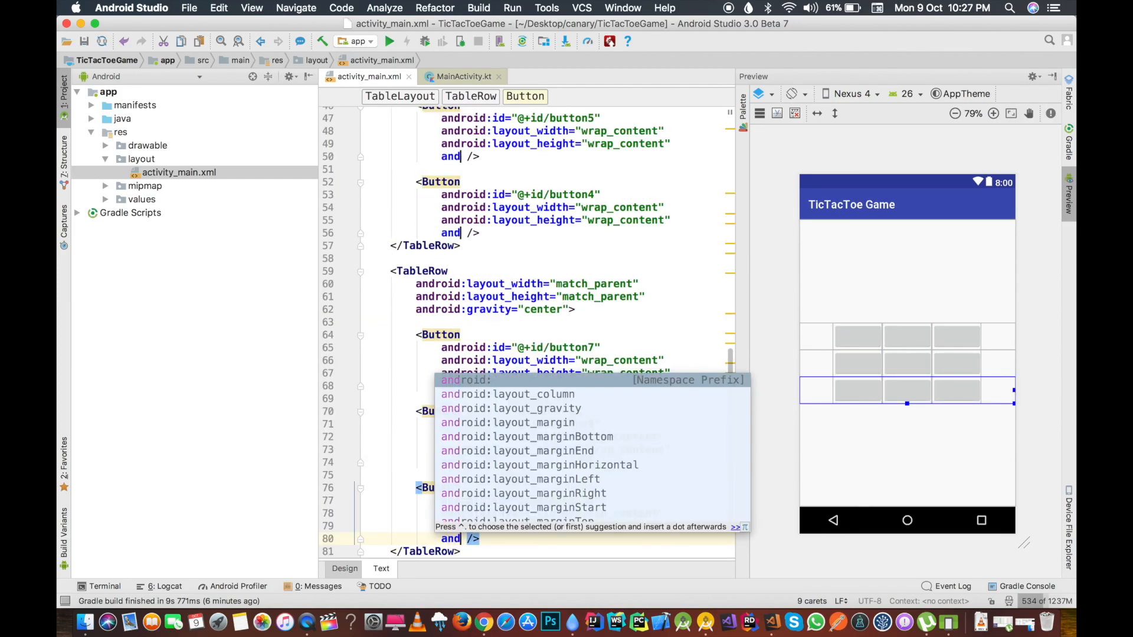
type("text=\"\" />")
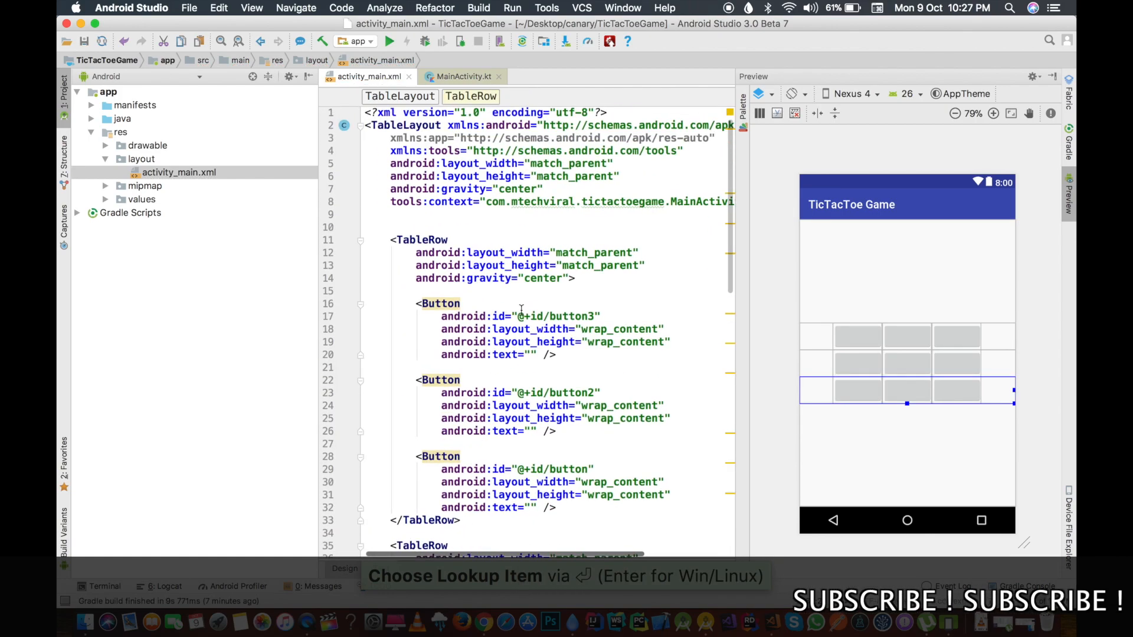
- Set the first Button's layout_width and layout_height to 40pt
left_click(670, 342)
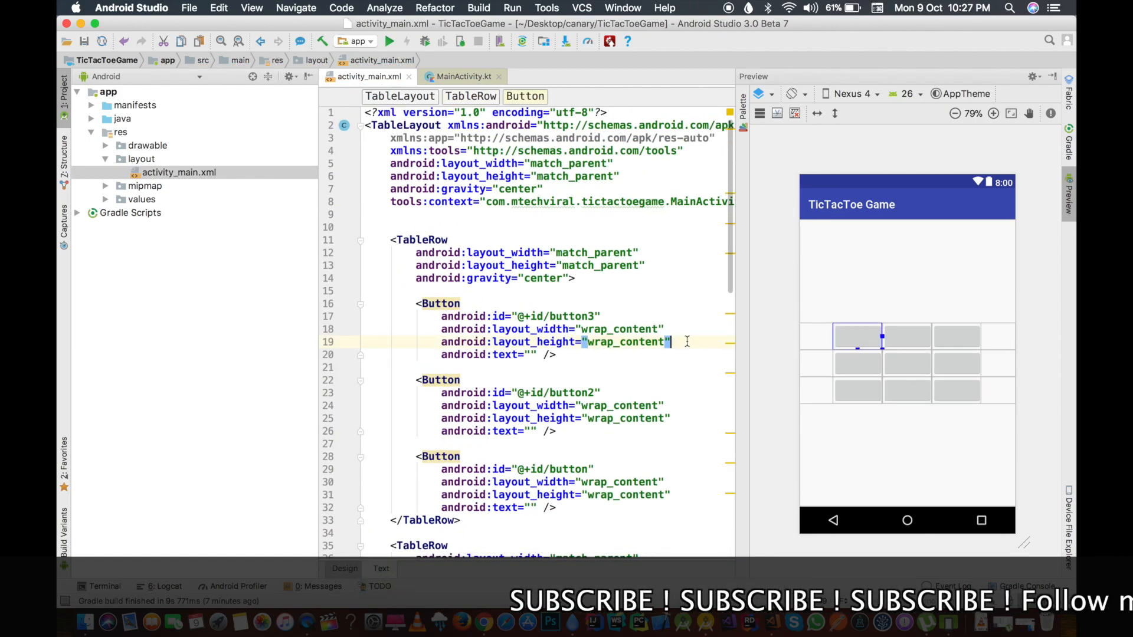
double_click(620, 330)
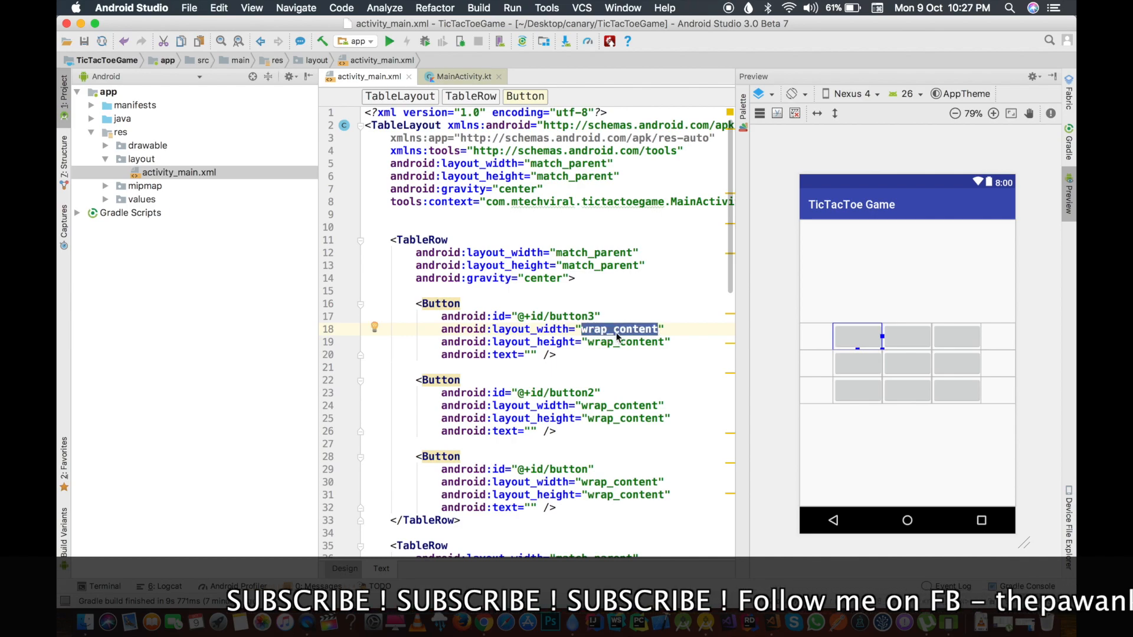
mouse_move(694, 400)
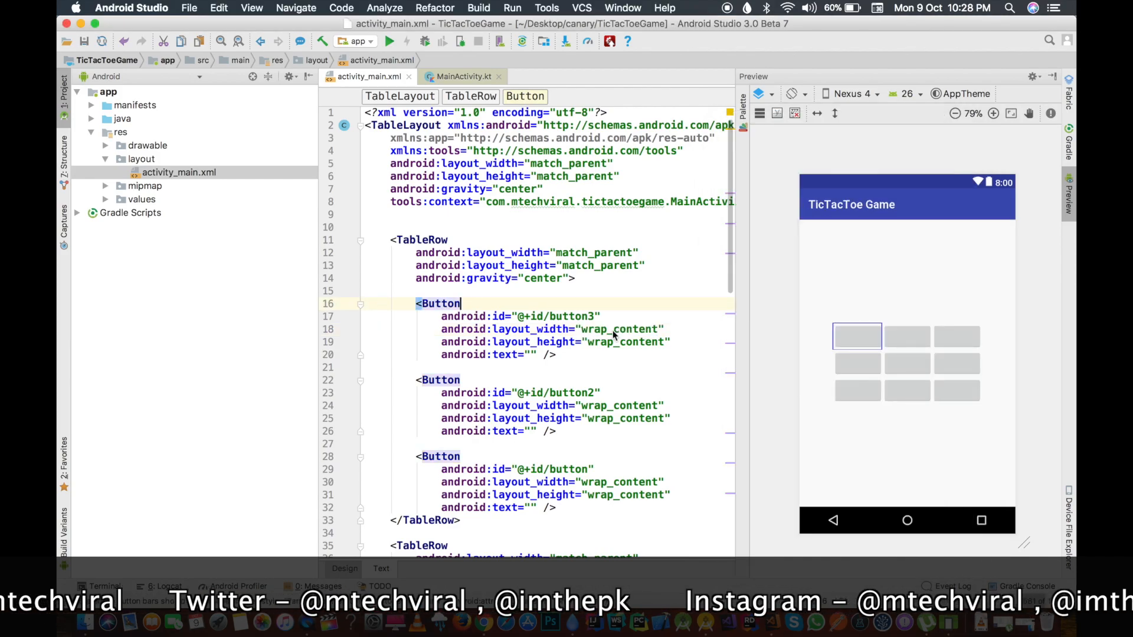
type("4")
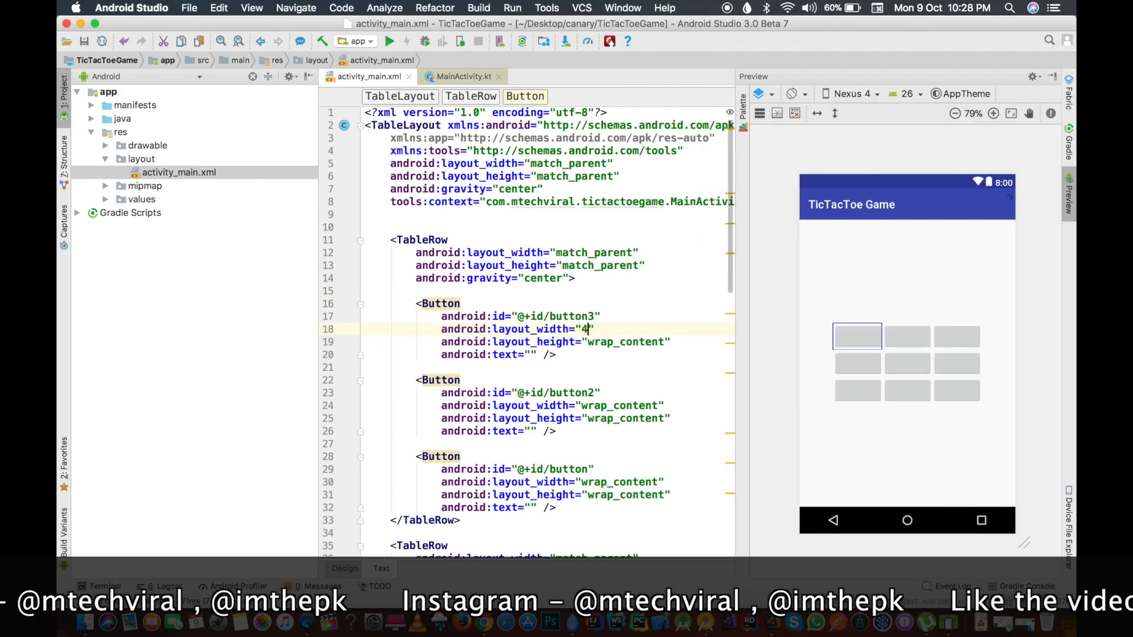
type("0pt")
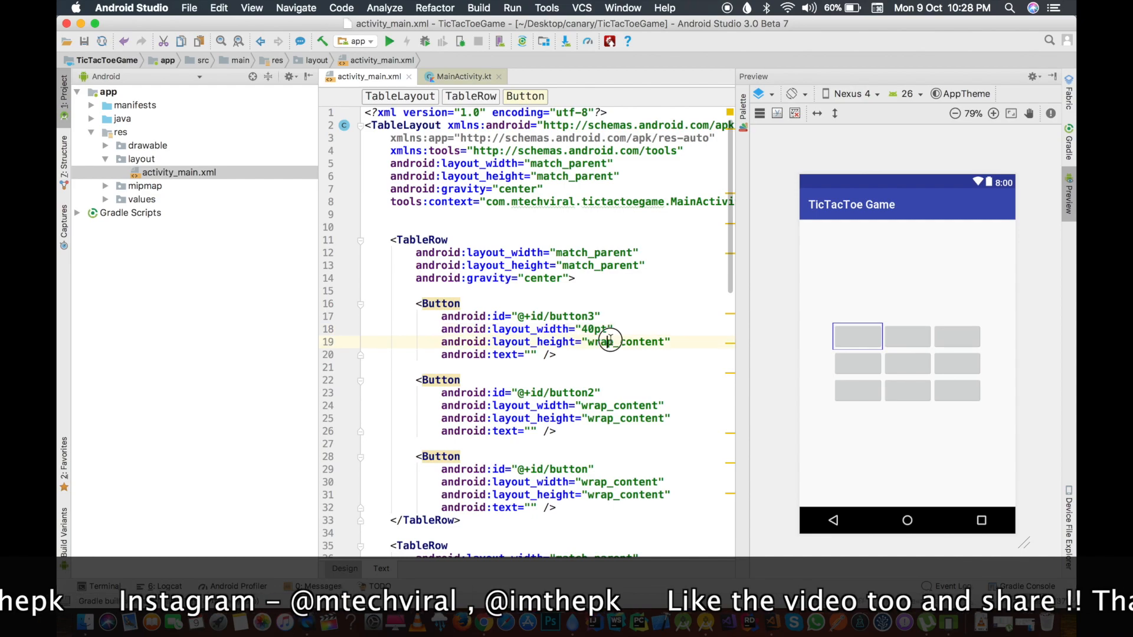
type("40p")
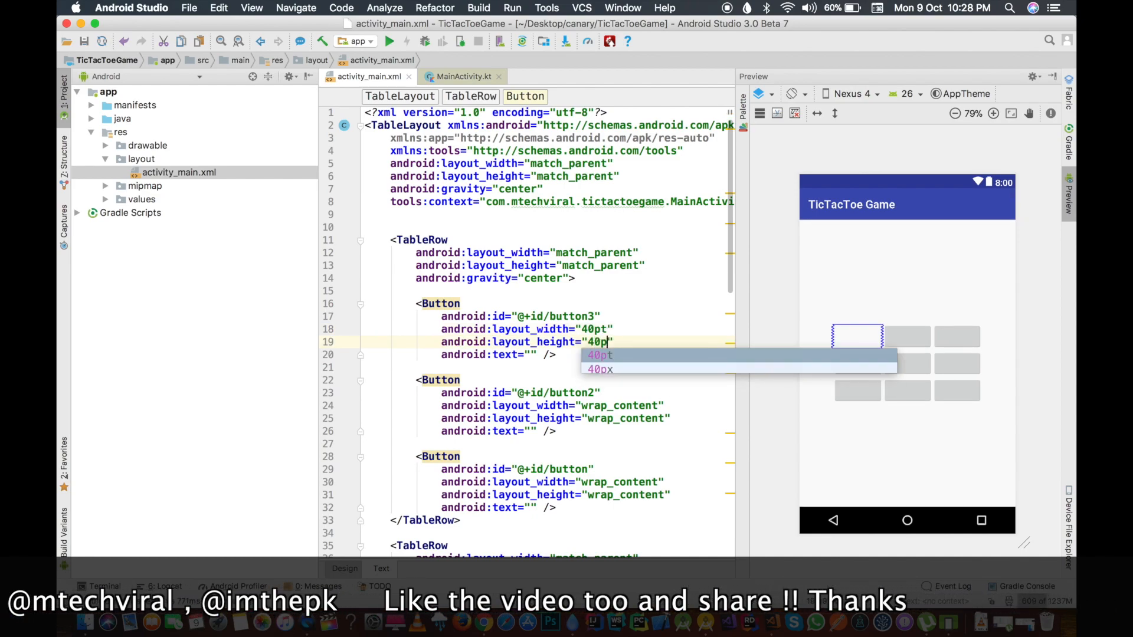
left_click(599, 356)
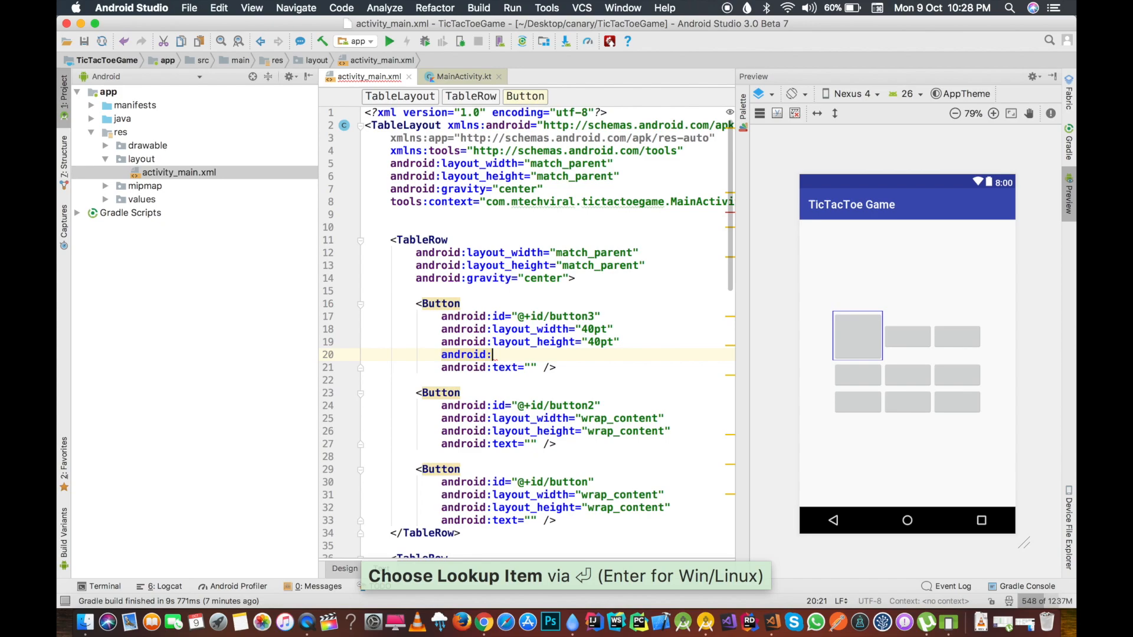
type("background=\"")
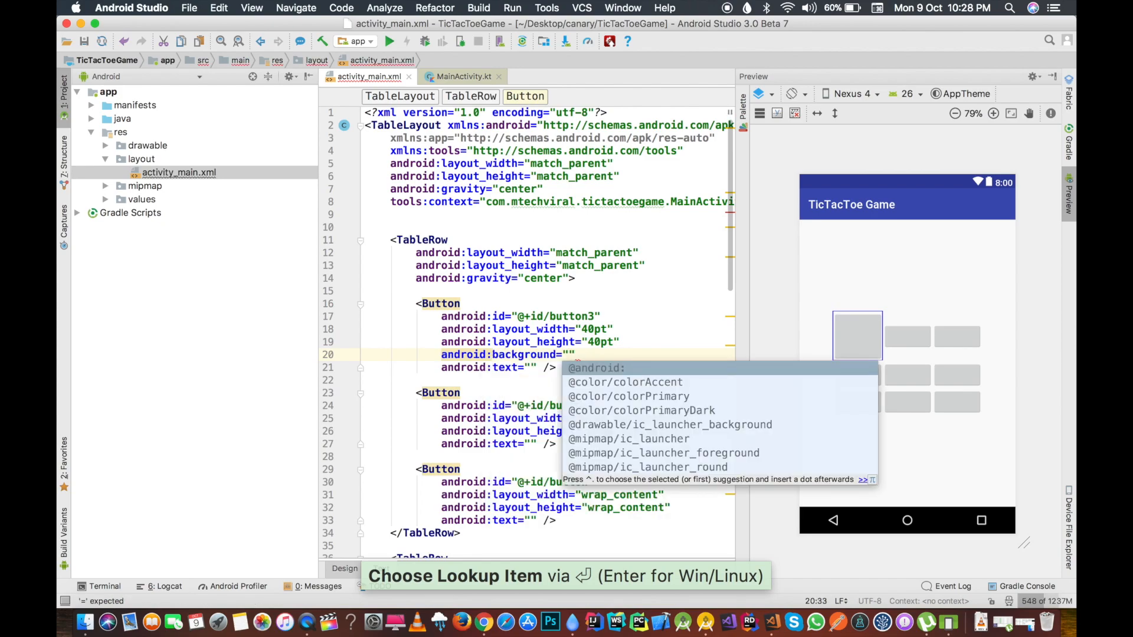
type("@android:color/white")
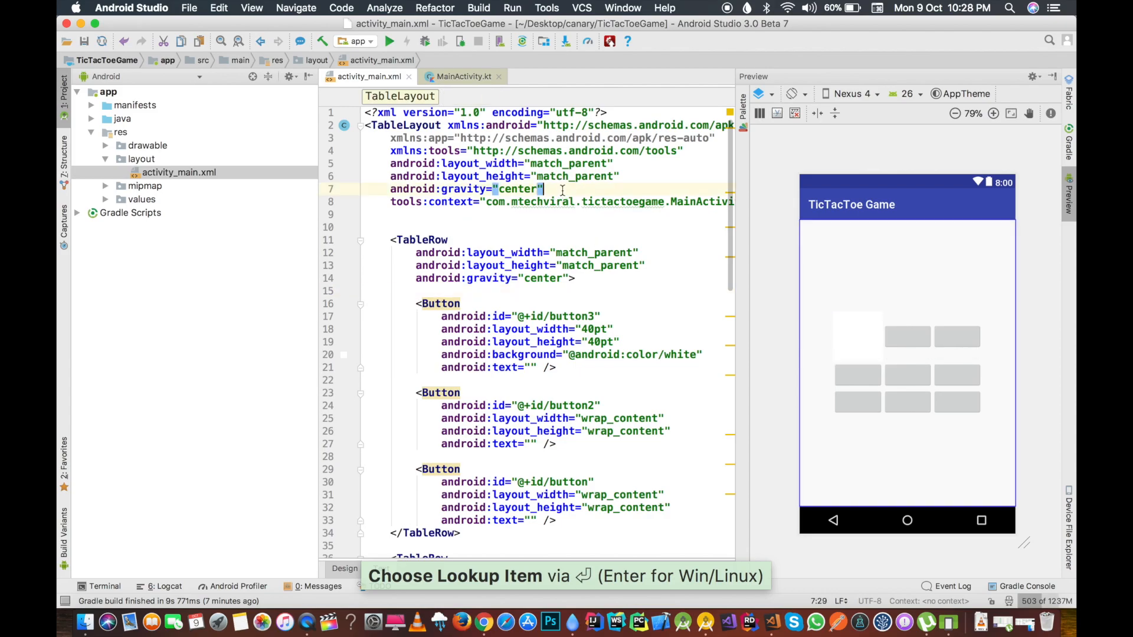
type("android:background=\"#eeeeee")
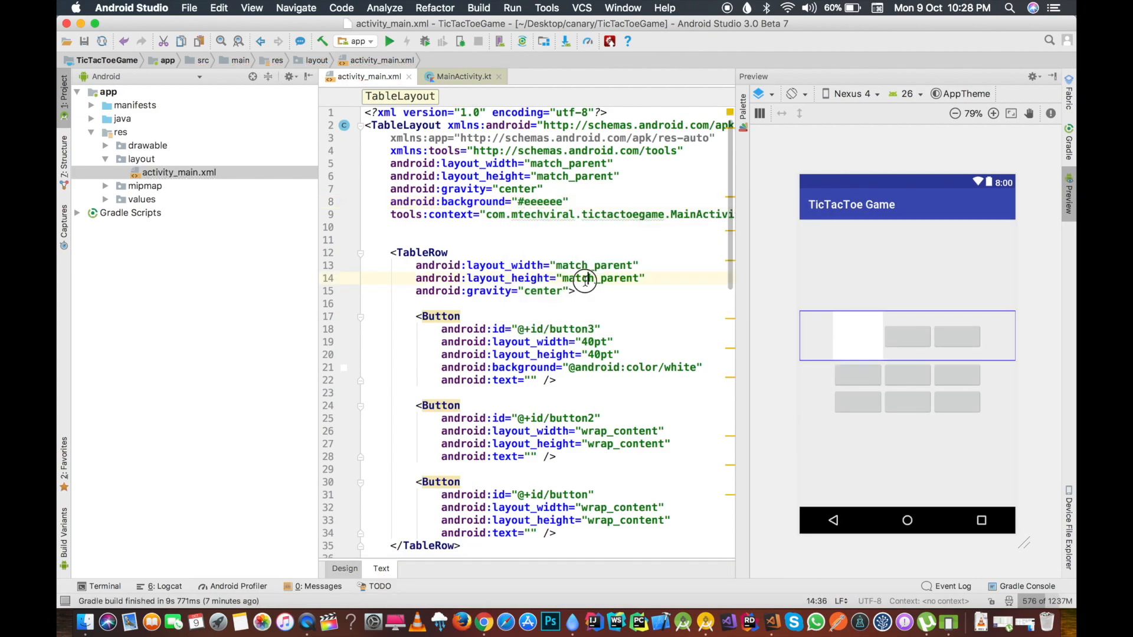
scroll("down", 3)
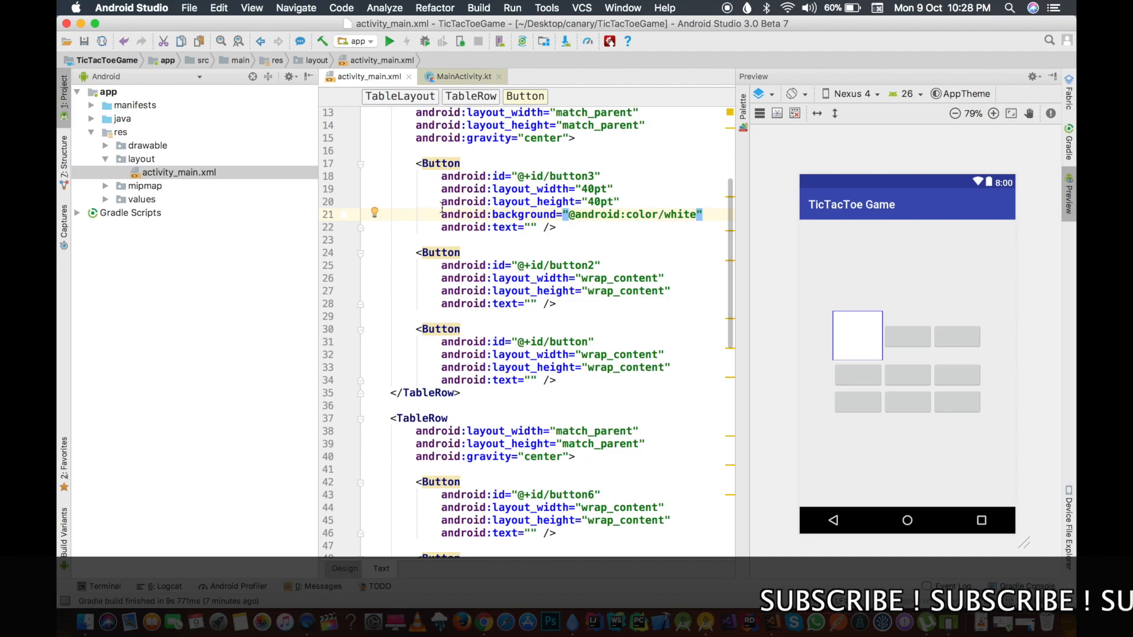
- Rename the first Button bu1 and paste its white 40pt styling onto the second Button as bu2
double_click(572, 176)
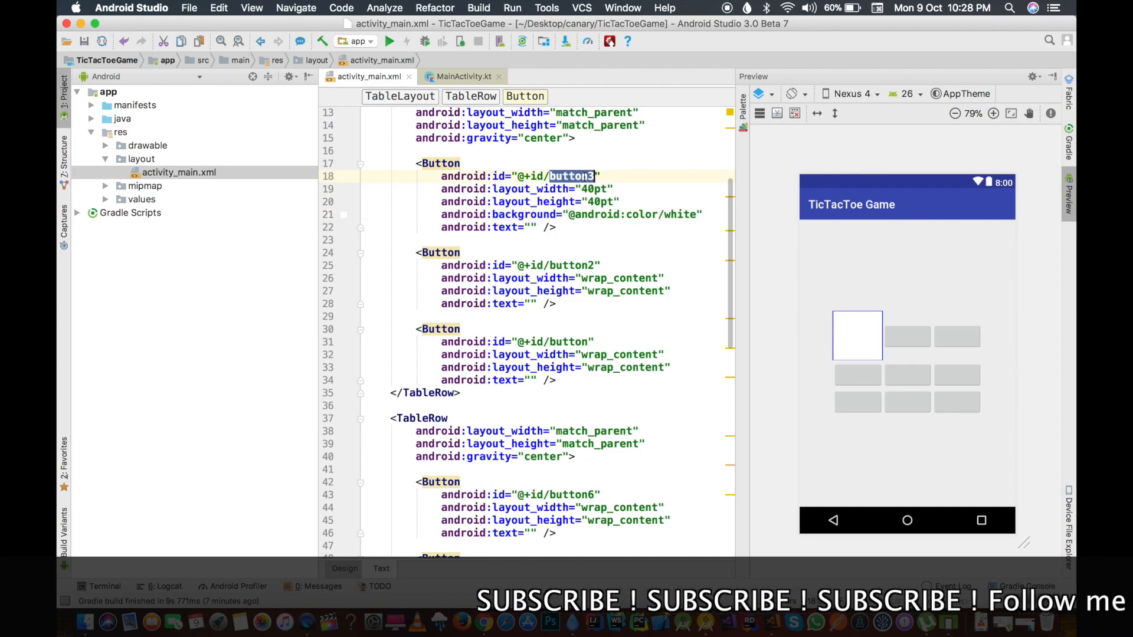
type("bu1")
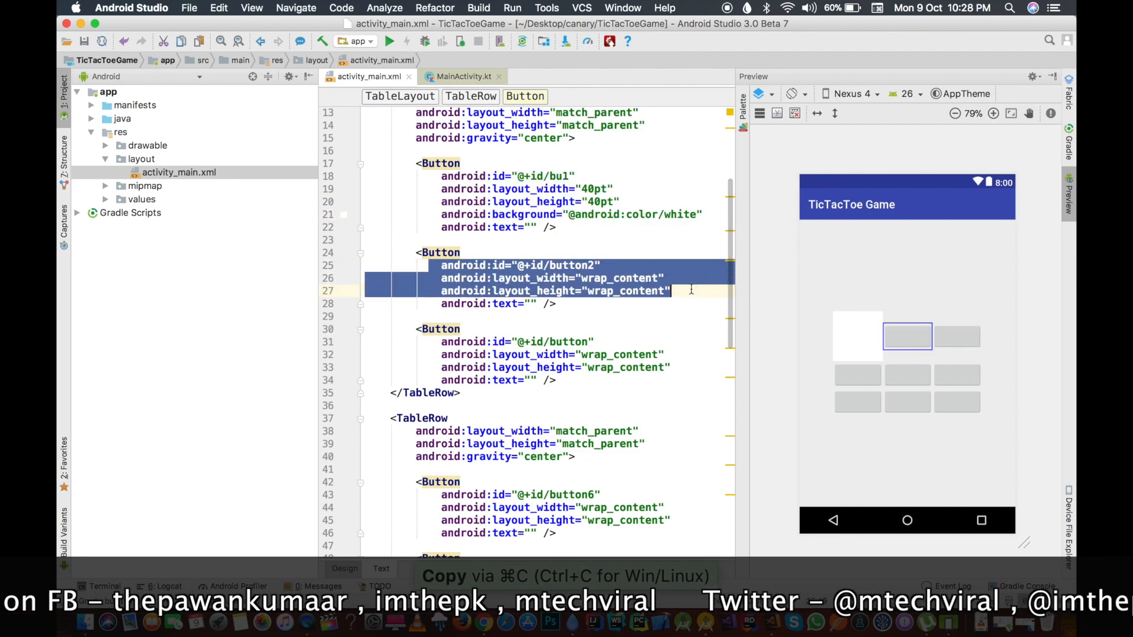
key("cmd+v")
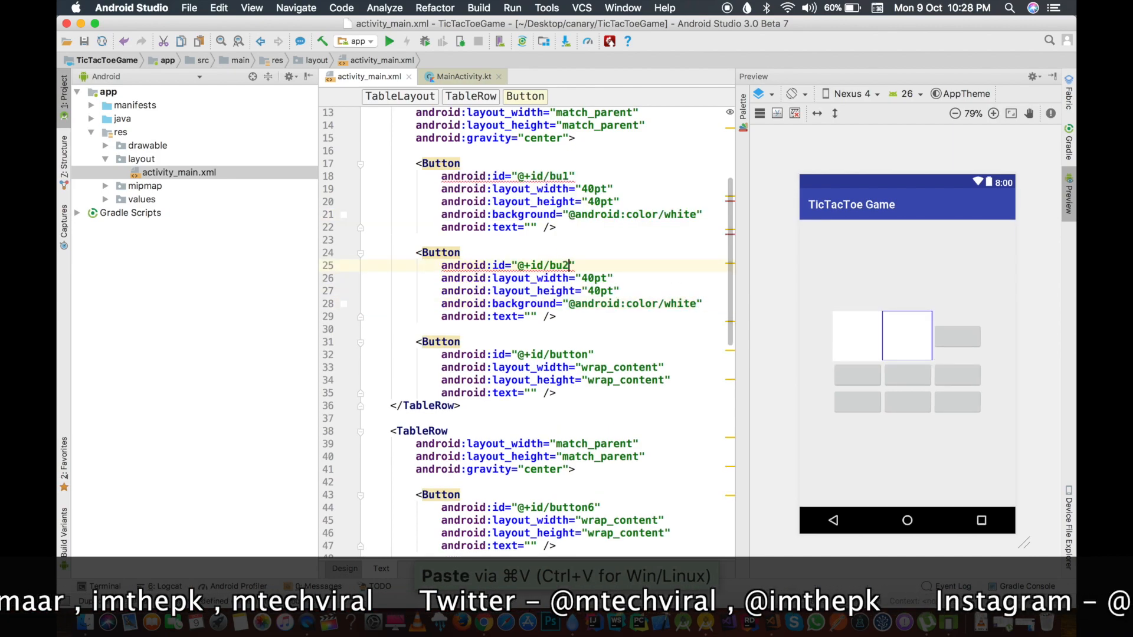
scroll("down", 3)
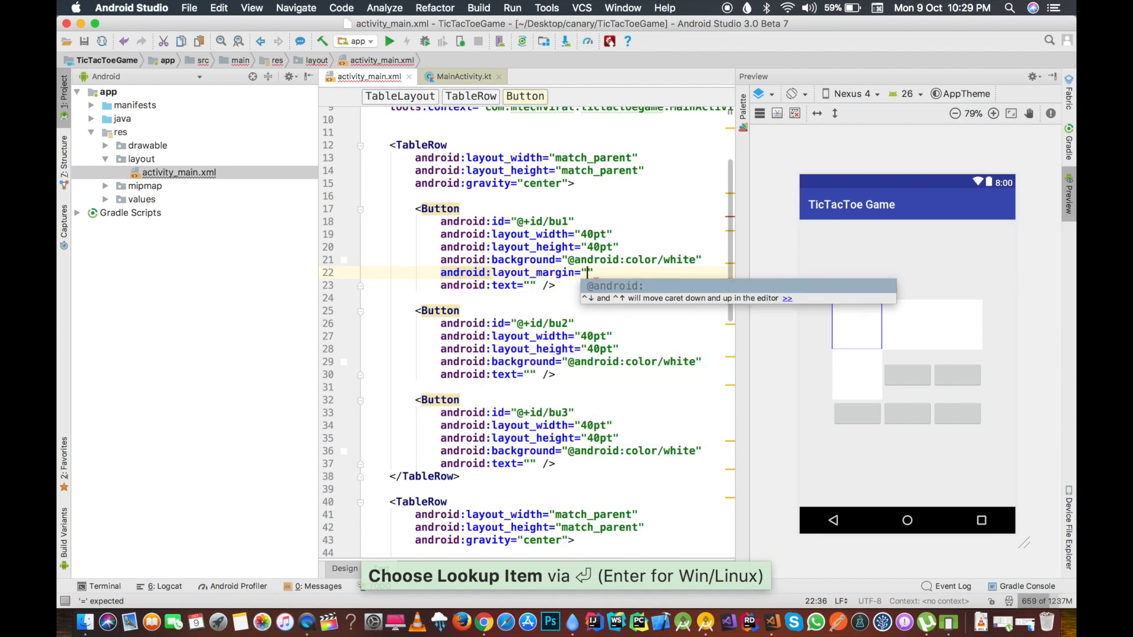
- Add android:layout_margin="5pt" to bu1 and paste it into bu2 and bu3
type("5pt")
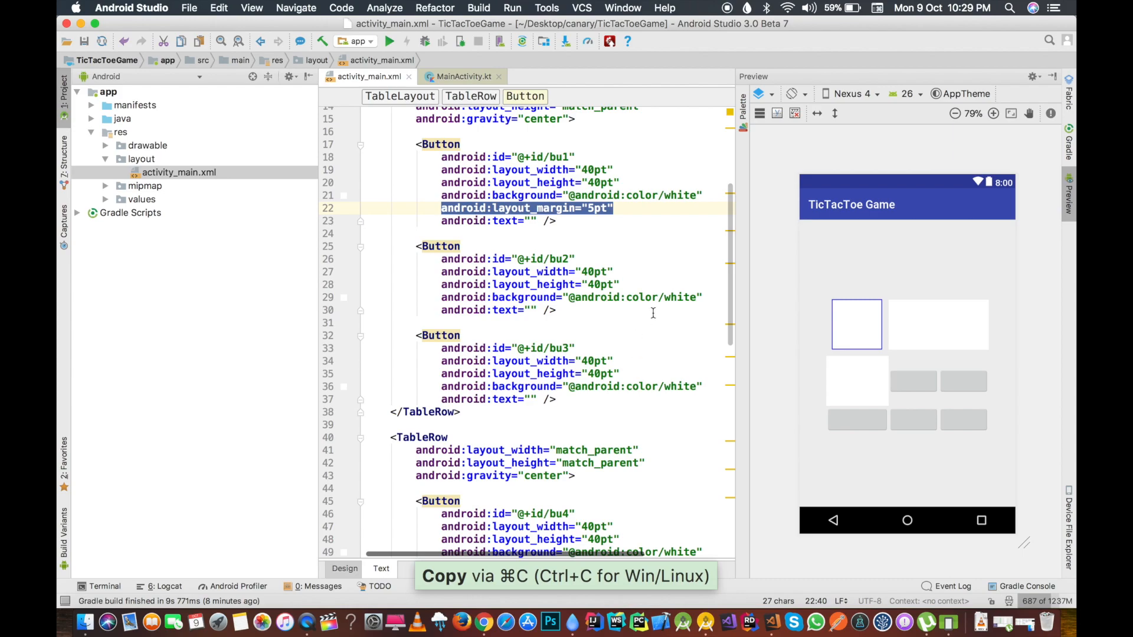
key("cmd+v")
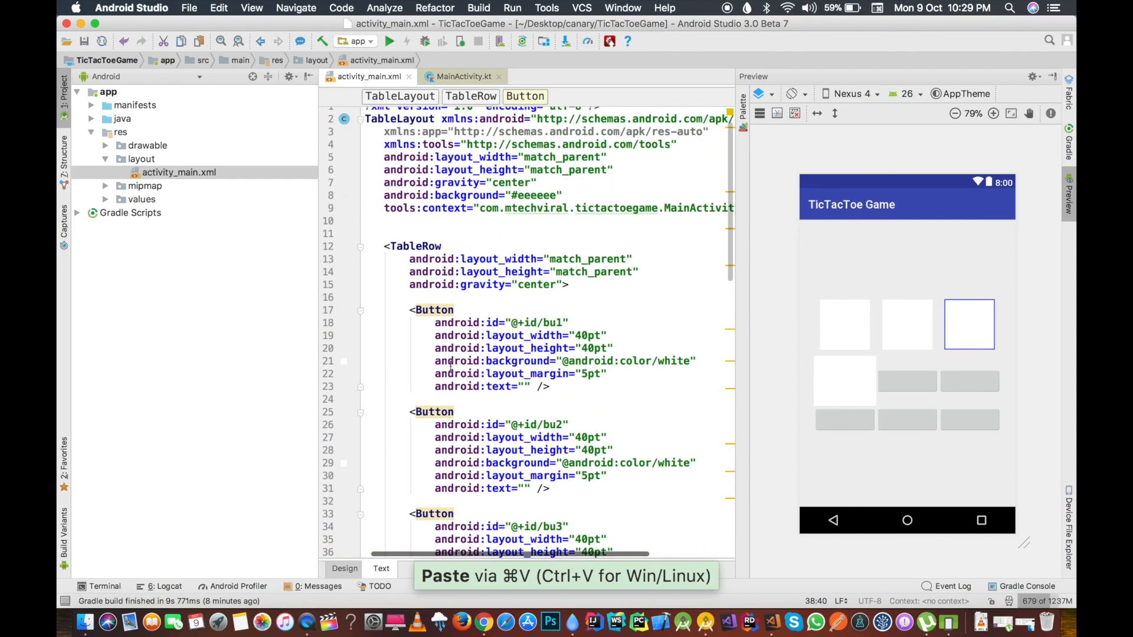
left_click(452, 323)
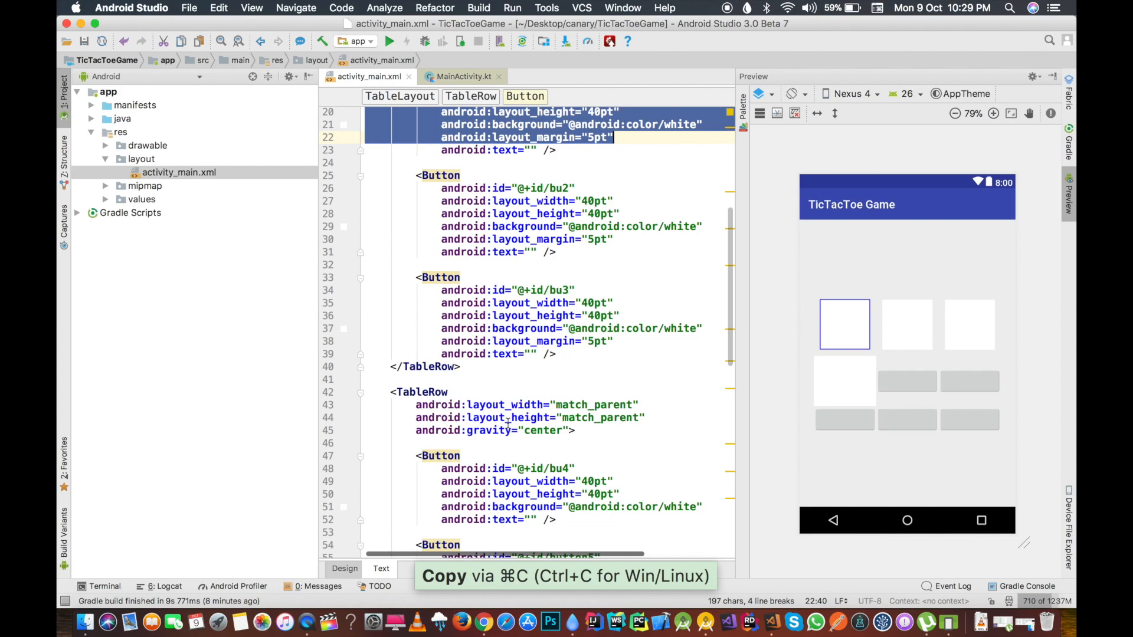
- Paste bu1's white 40pt styling into the next buttons, renaming ids bu4 through bu7
scroll("down", 3)
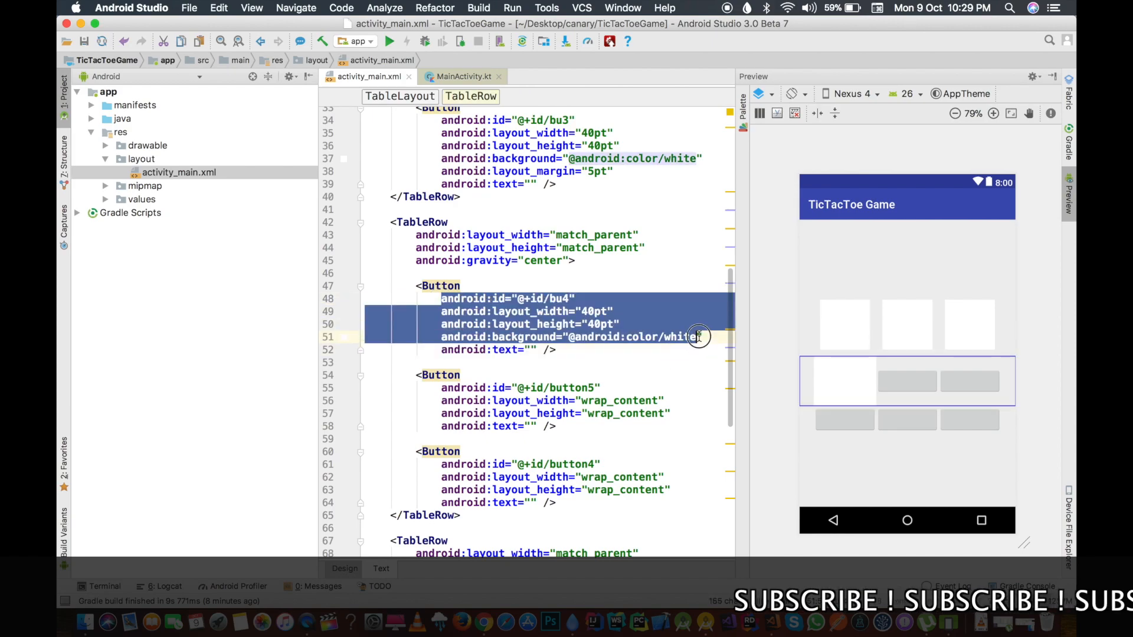
key("cmd+v")
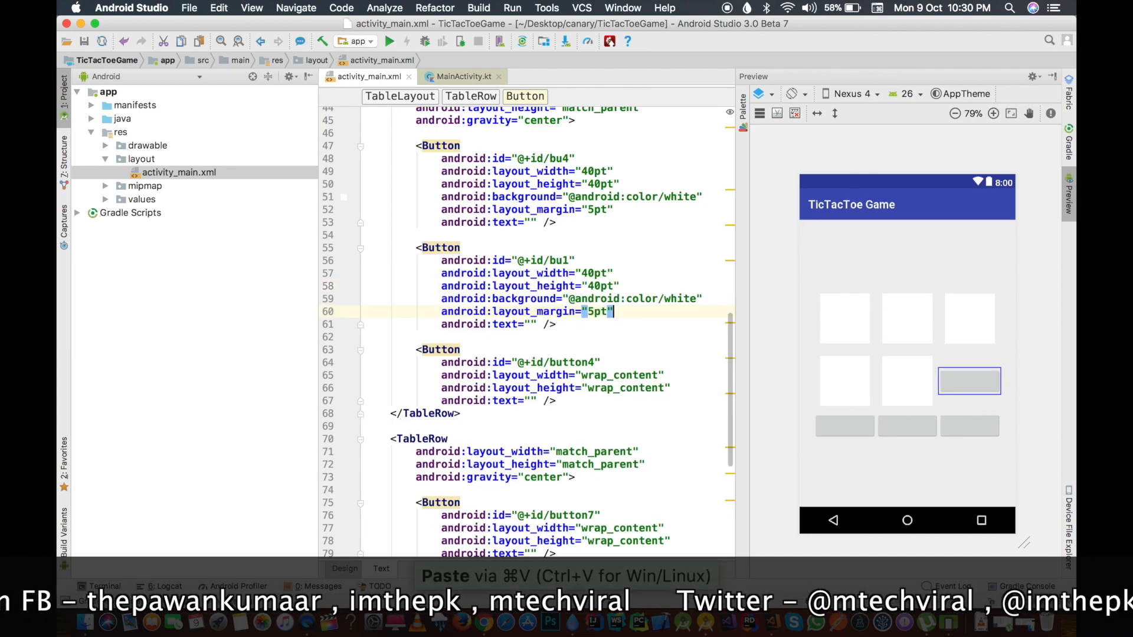
type("bu5")
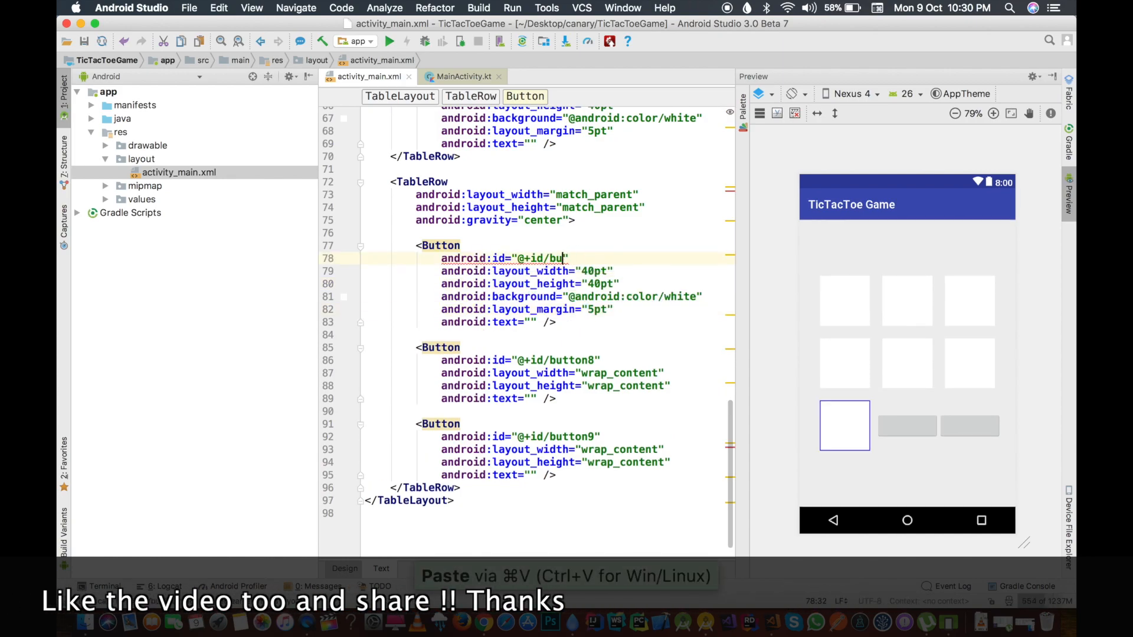
type("7")
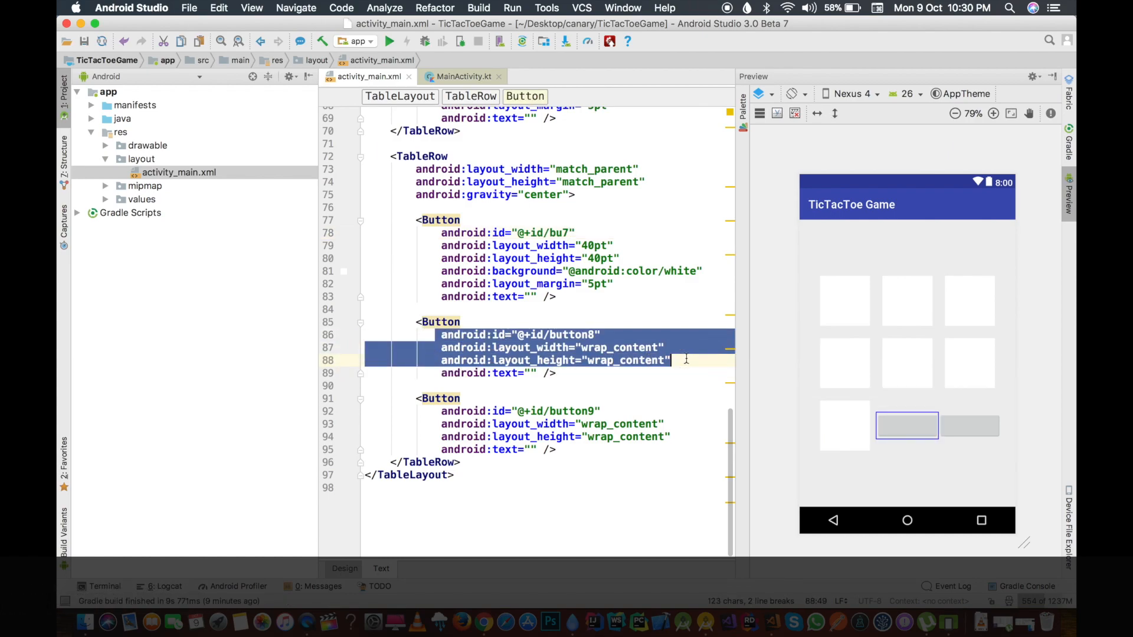
key("cmd+v")
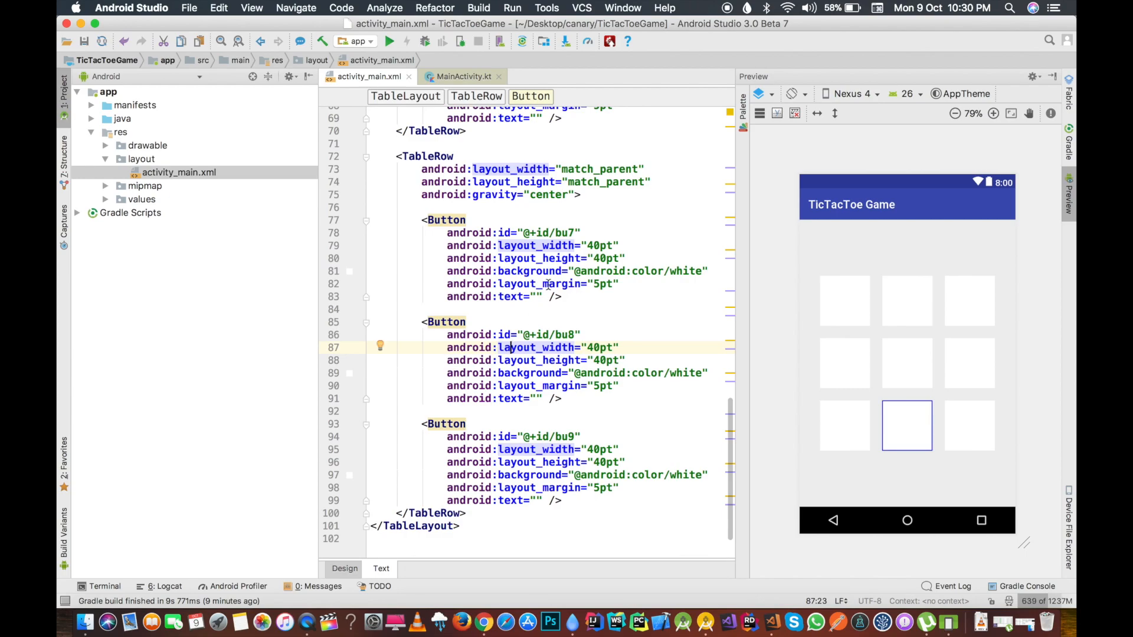
- Find the pt unit occurrences and change the button margins from 5pt to 5dp
left_click(610, 284)
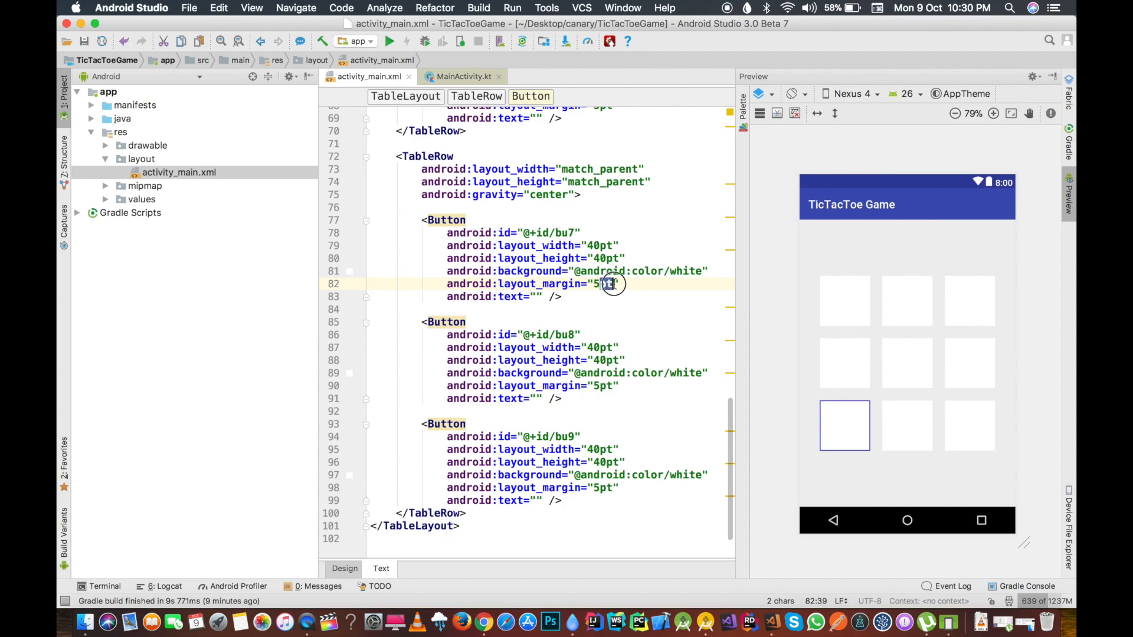
key("cmd+f")
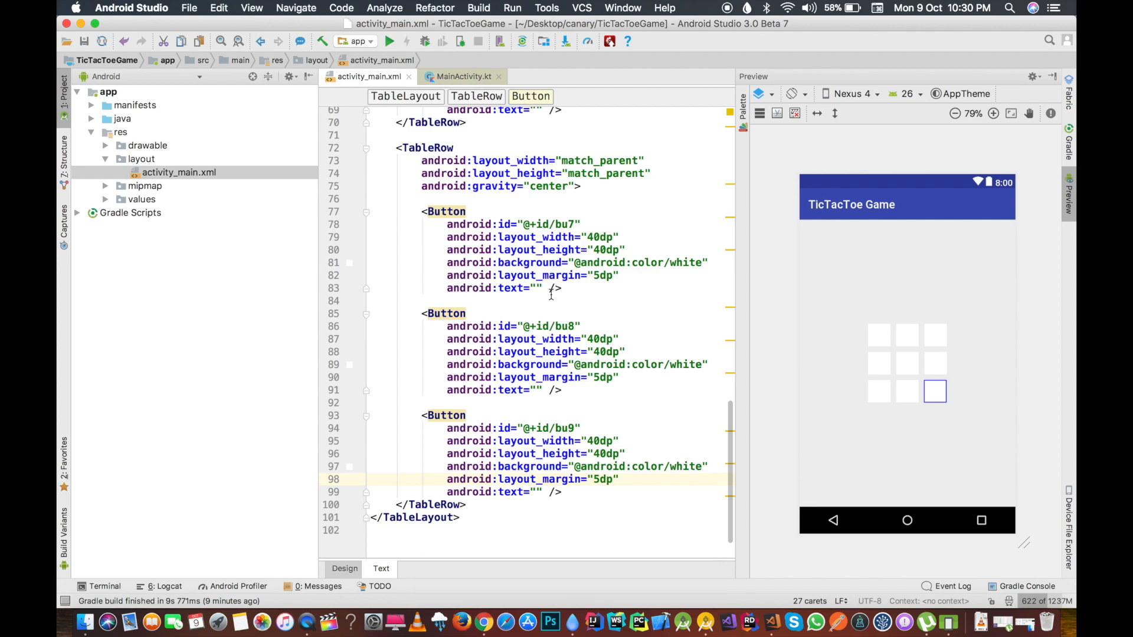
type("pt")
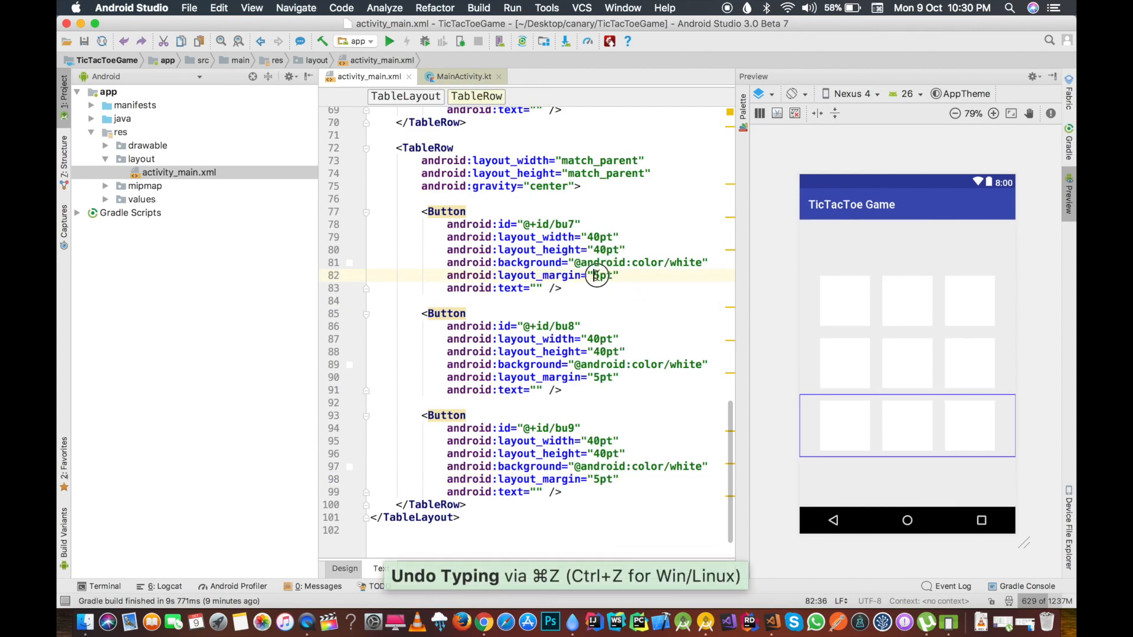
double_click(600, 275)
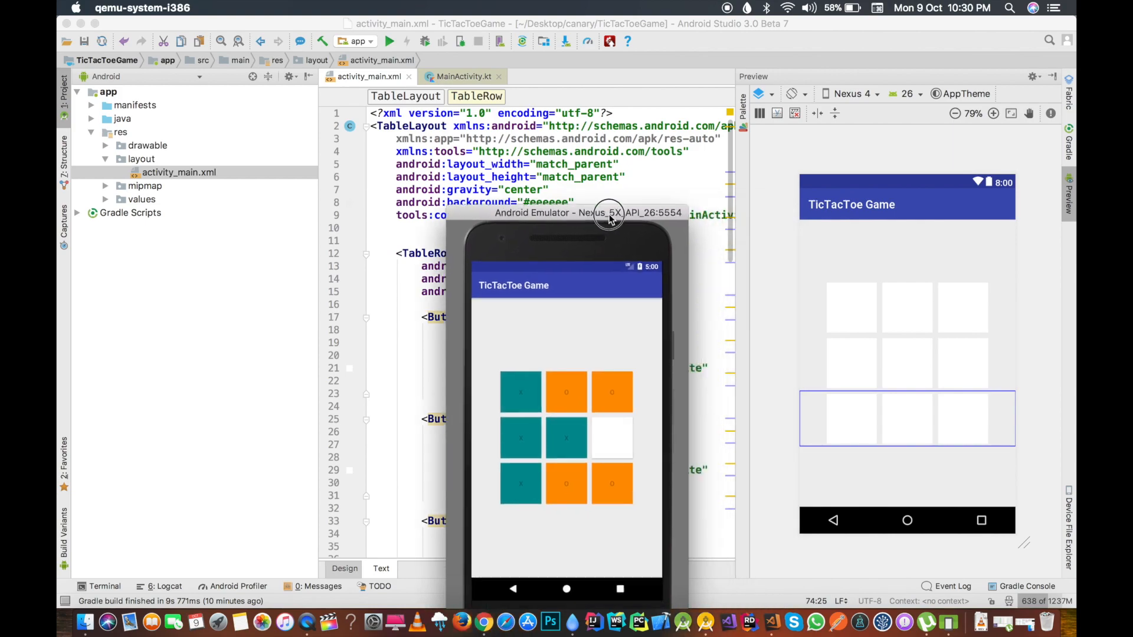
left_click_drag(609, 212, 617, 141)
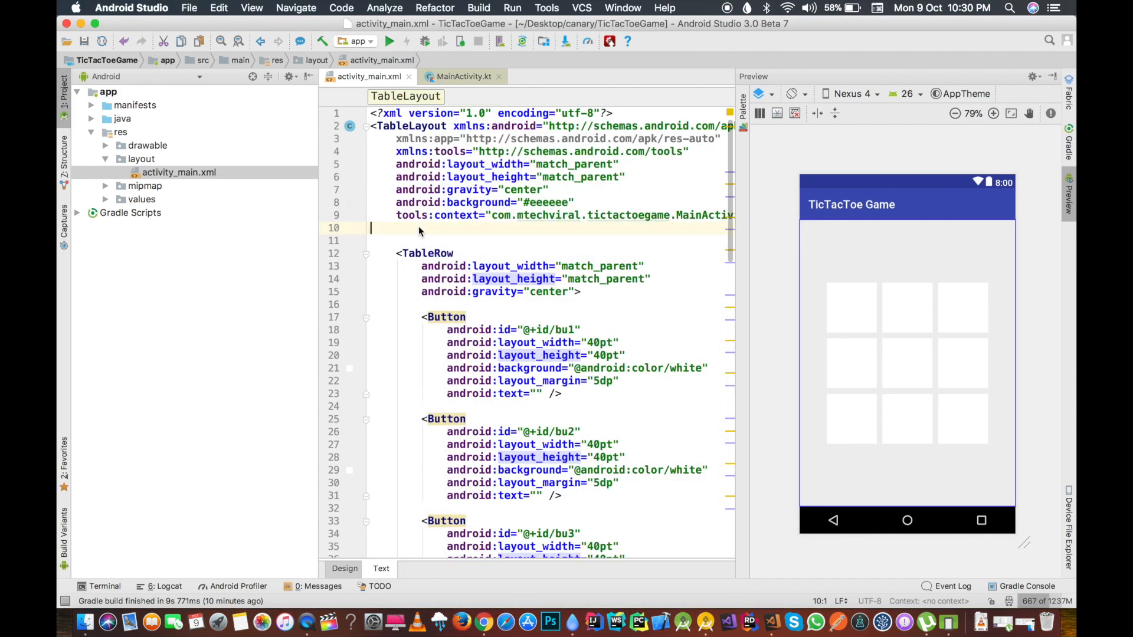
left_click(370, 228)
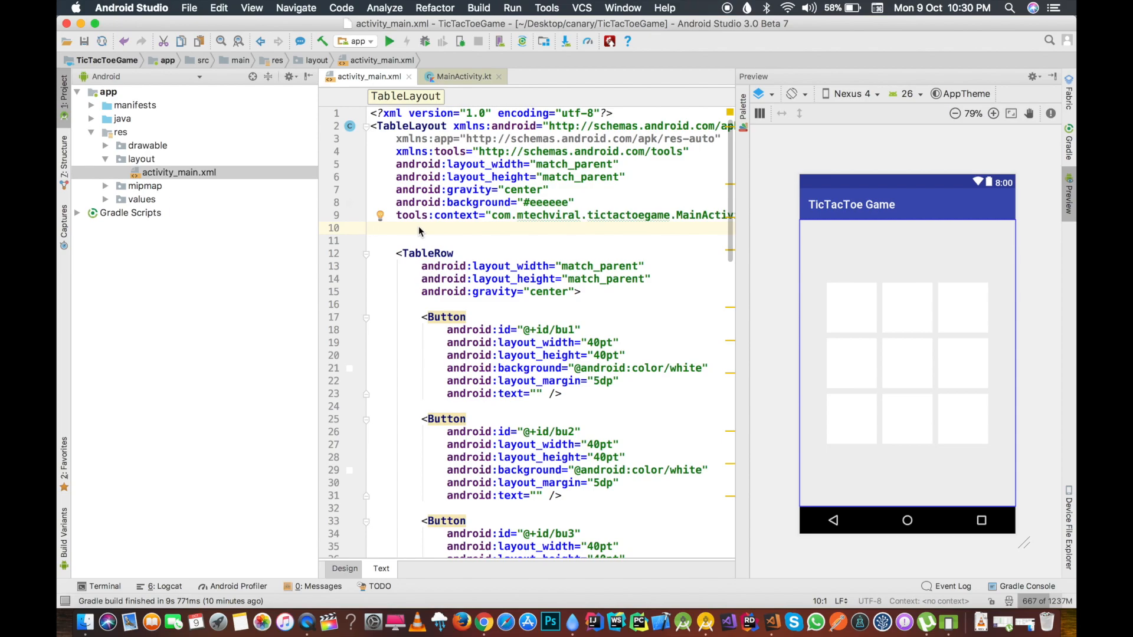